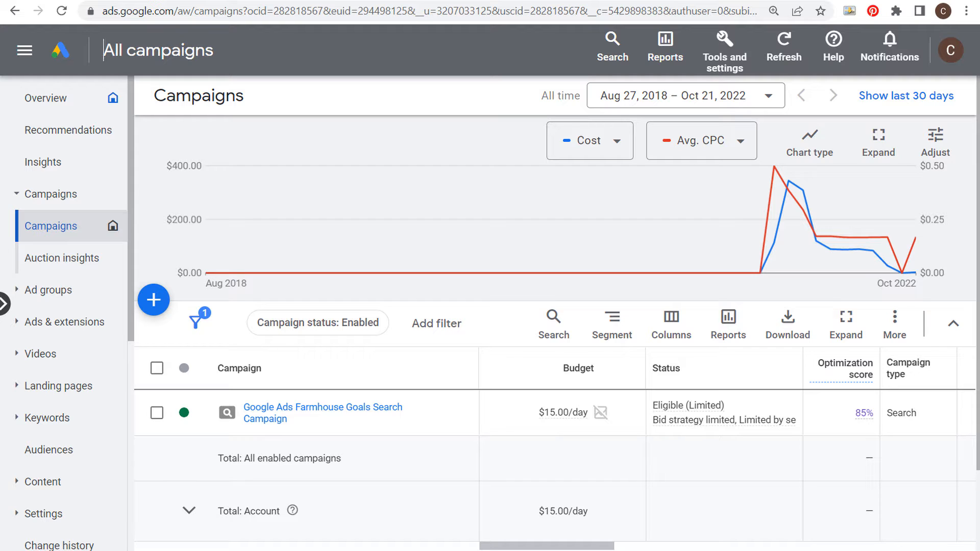
pyautogui.moveTo(417, 383)
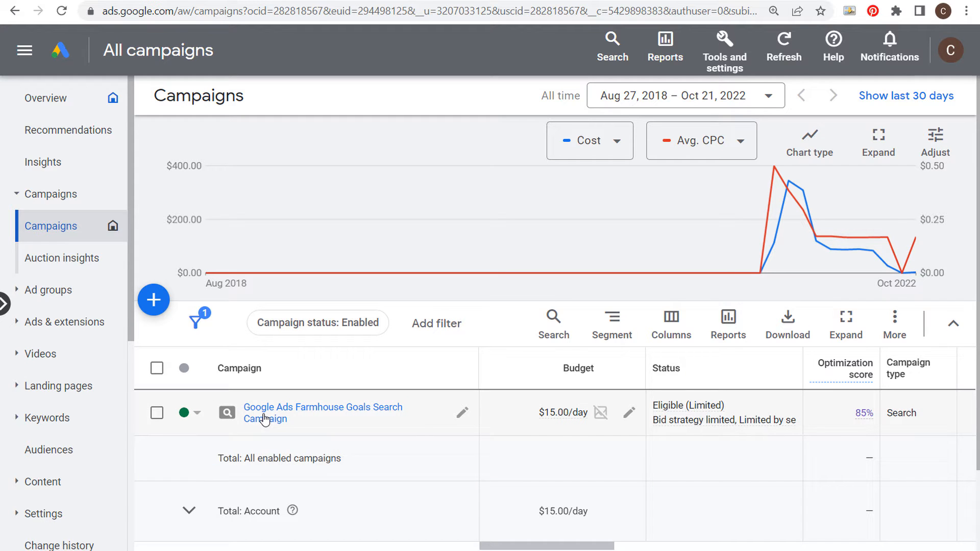
# Open the Google Ads Farmhouse Goals Search Campaign to see its ad groups
pyautogui.click(323, 412)
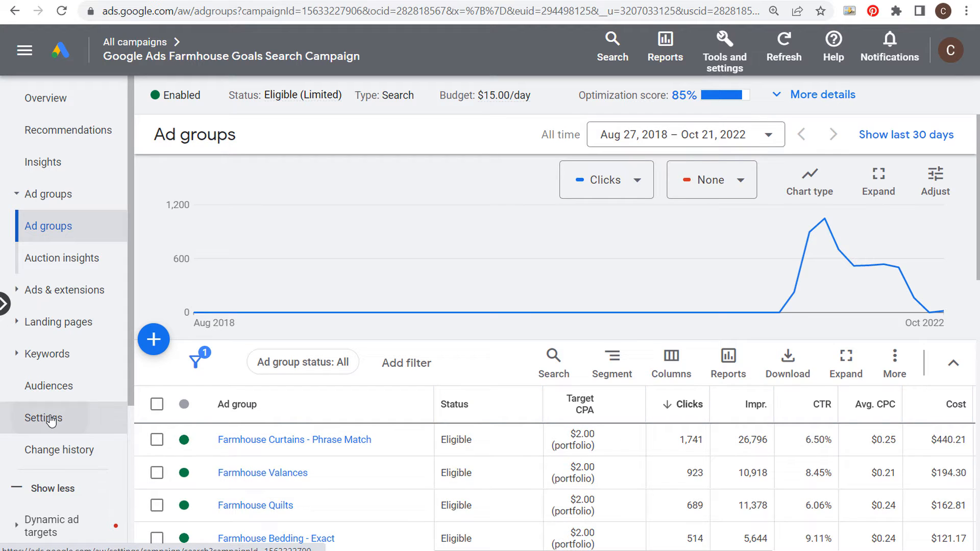
# From the campaign's Settings, expand Bidding and start changing the bid strategy
pyautogui.click(43, 418)
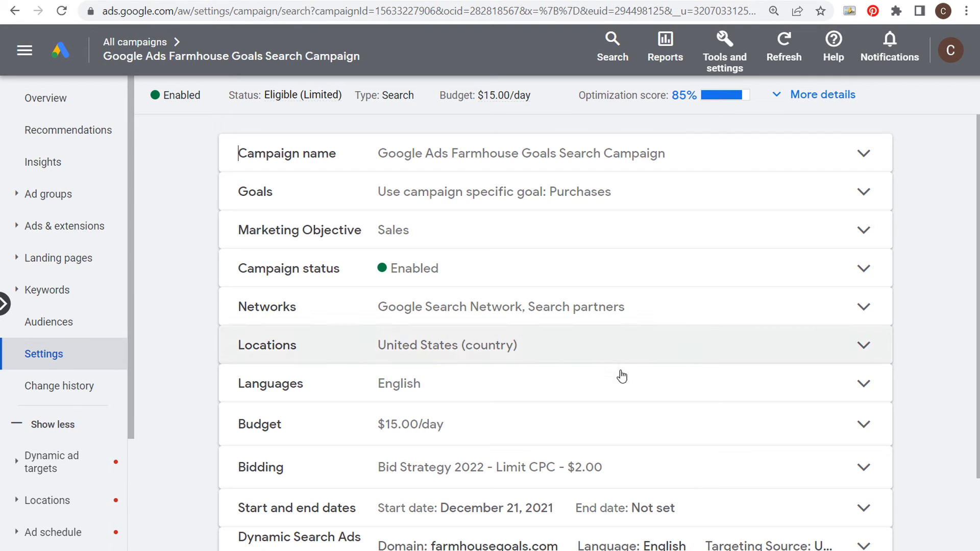
pyautogui.scroll(-3)
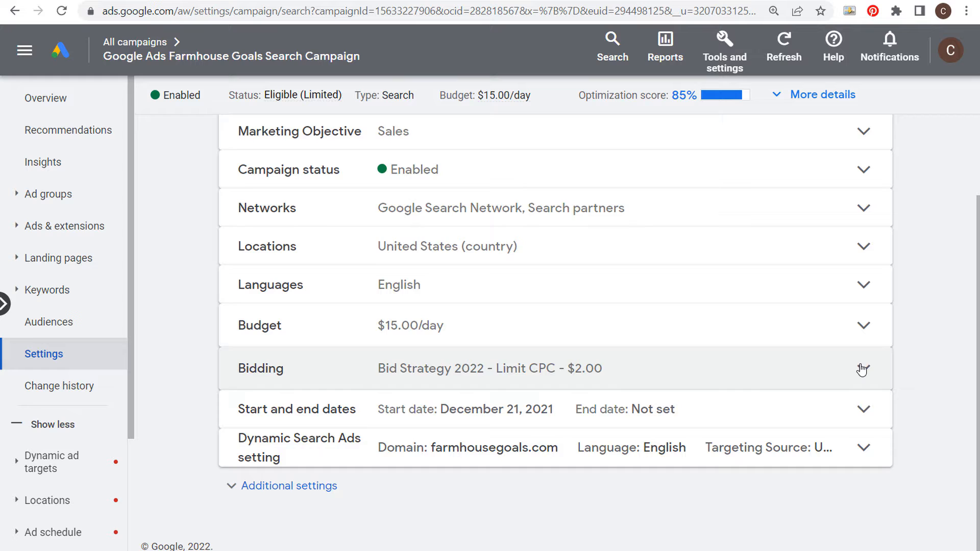
pyautogui.click(863, 369)
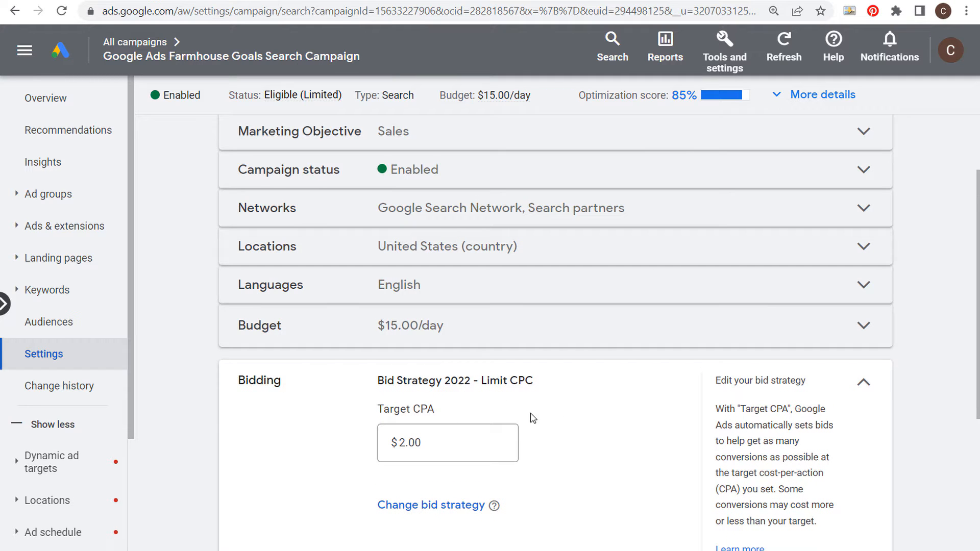
pyautogui.scroll(-3)
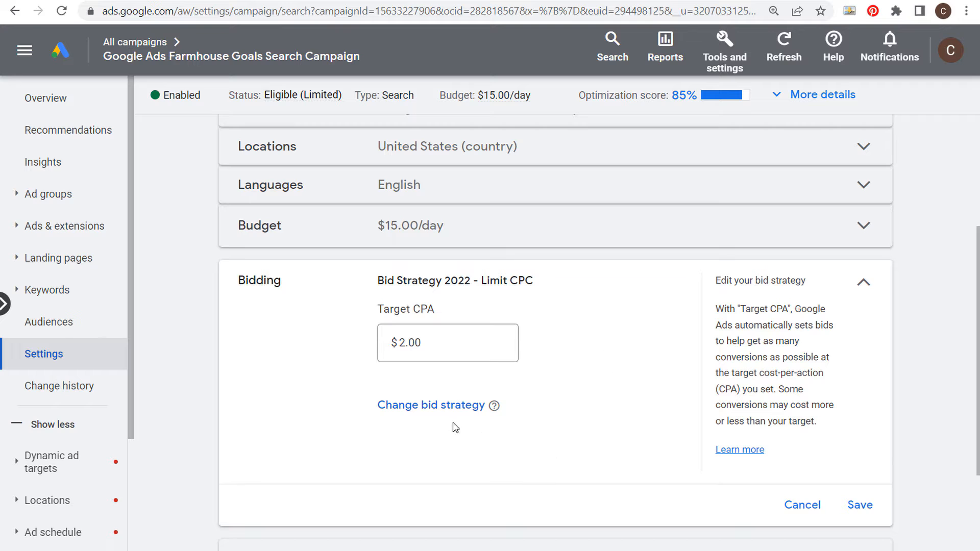
pyautogui.click(431, 405)
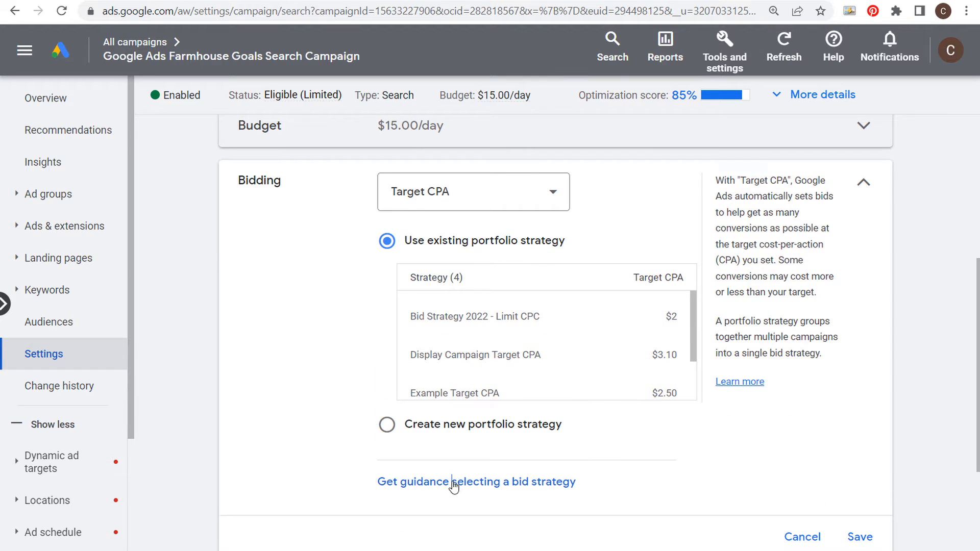
# Via bid strategy guidance, keep Conversions focus and set a $2.00 target cost per action
pyautogui.click(477, 481)
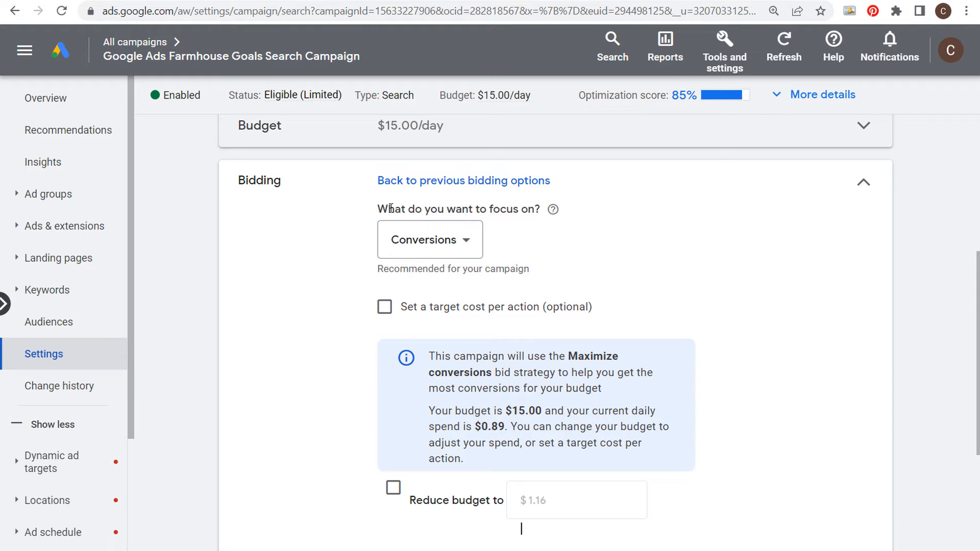
pyautogui.tripleClick(456, 208)
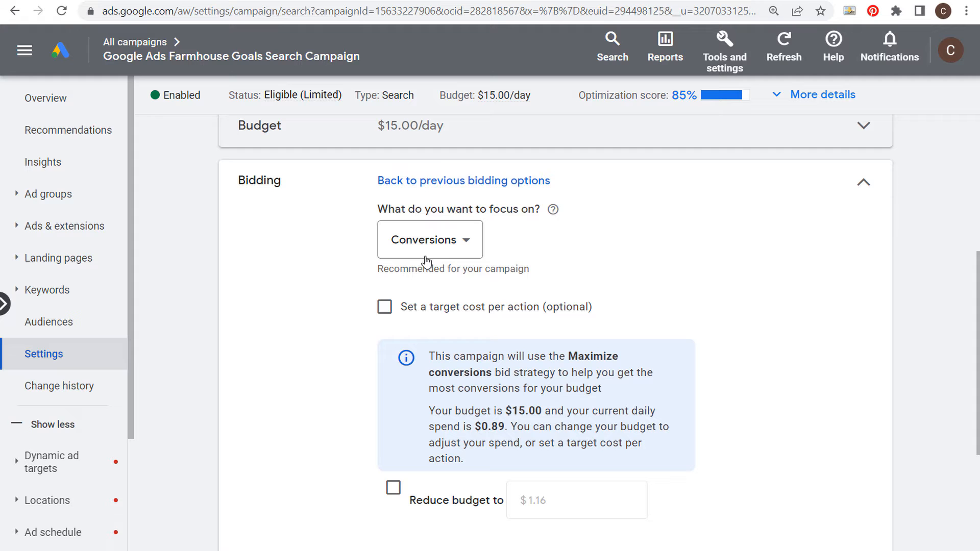
pyautogui.click(429, 239)
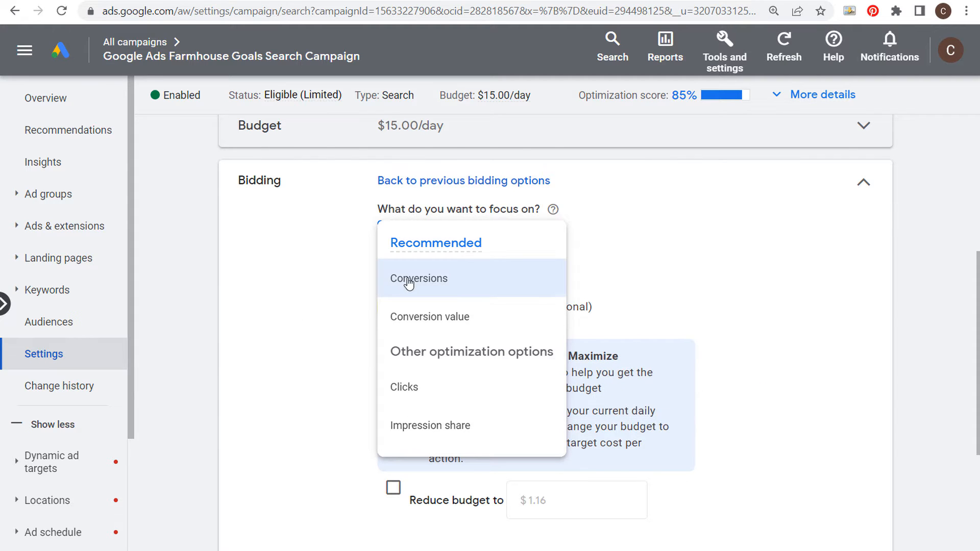
pyautogui.moveTo(439, 317)
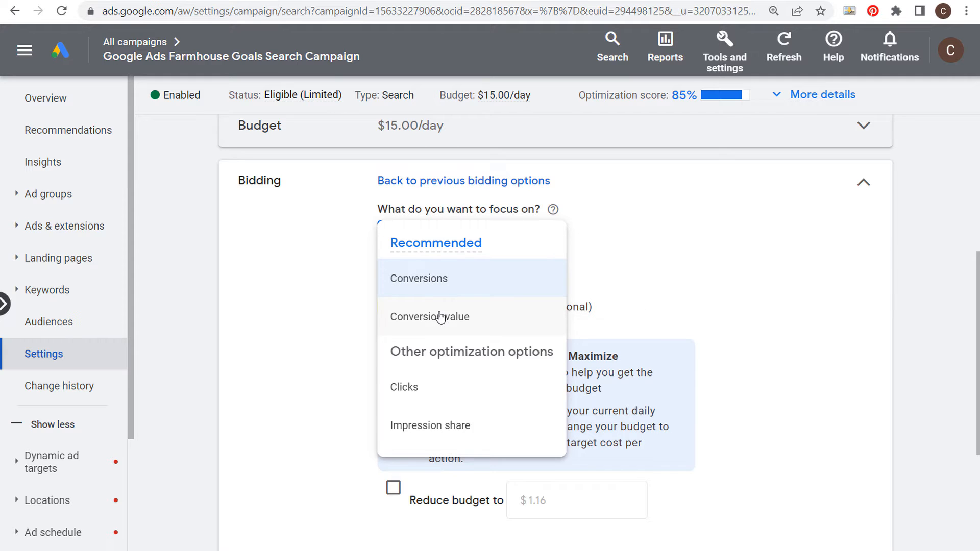
pyautogui.click(417, 278)
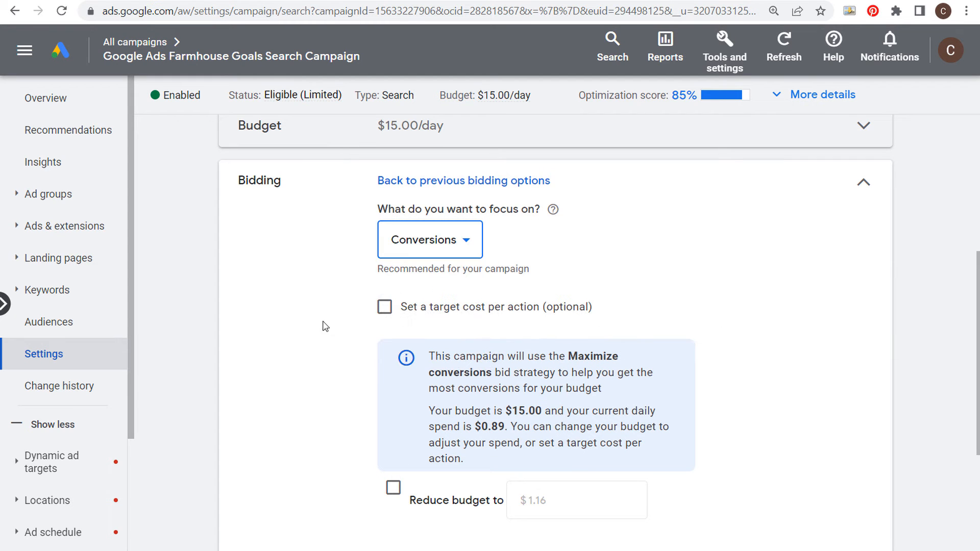
pyautogui.click(384, 306)
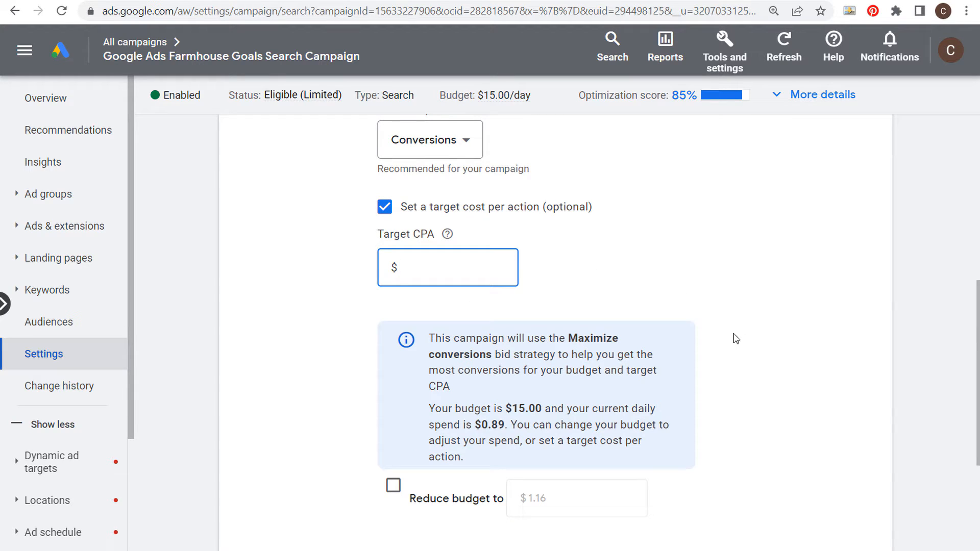
pyautogui.write('2.00')
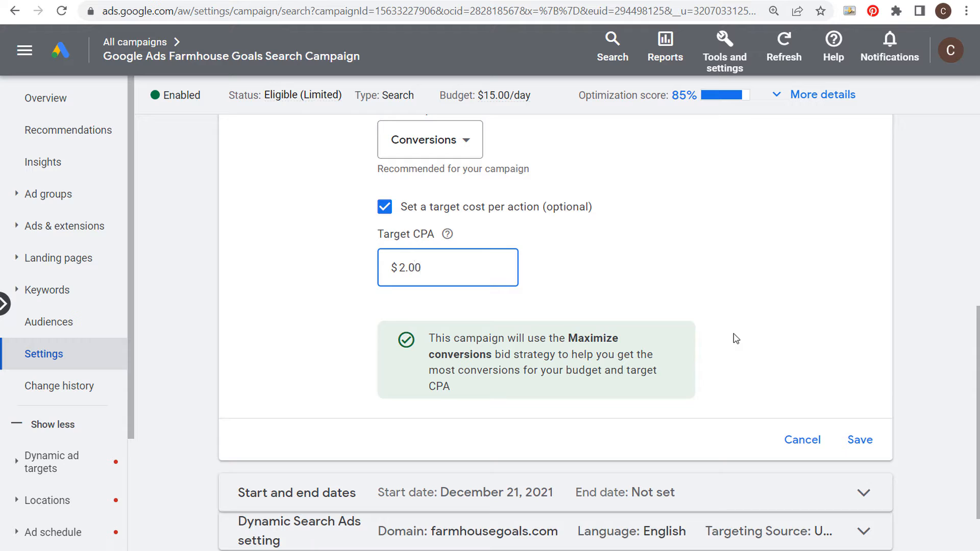
pyautogui.doubleClick(413, 267)
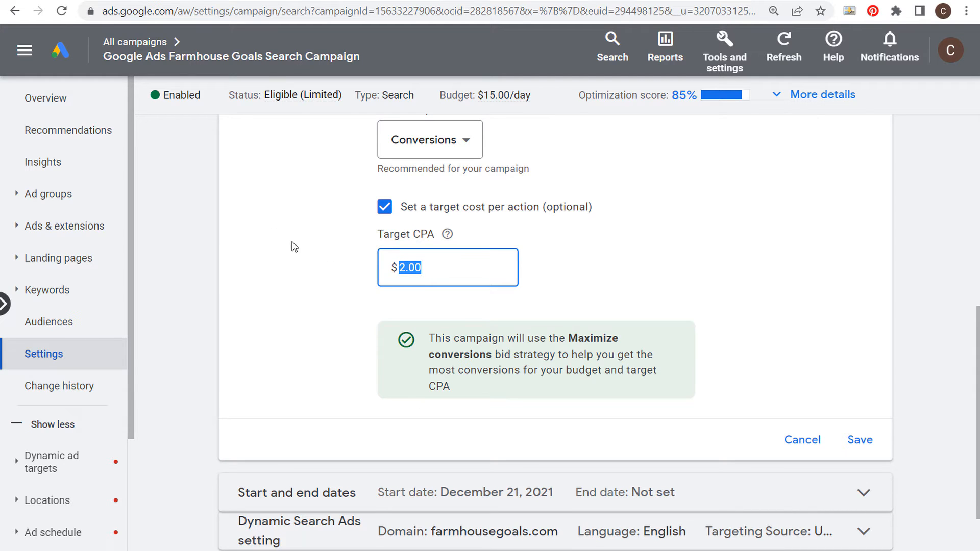
pyautogui.moveTo(273, 238)
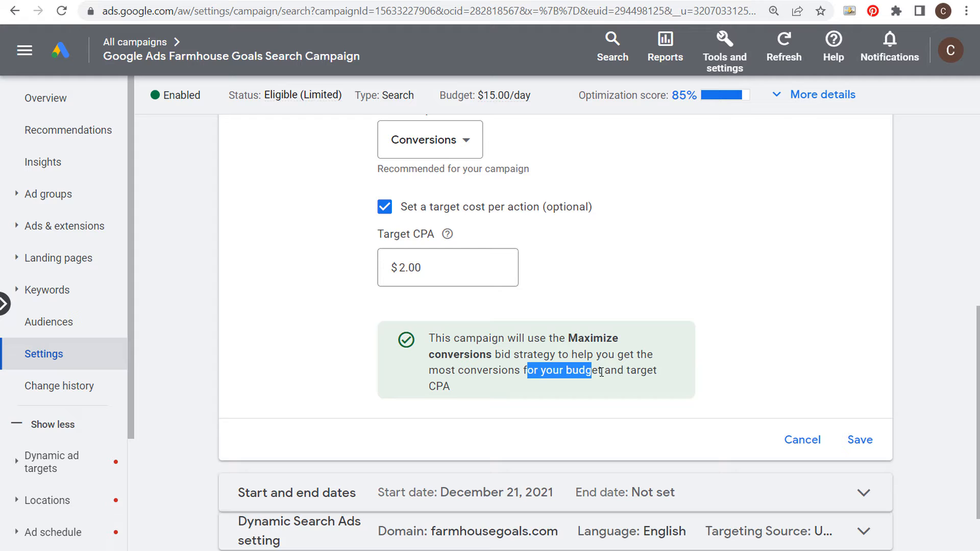
pyautogui.scroll(-3)
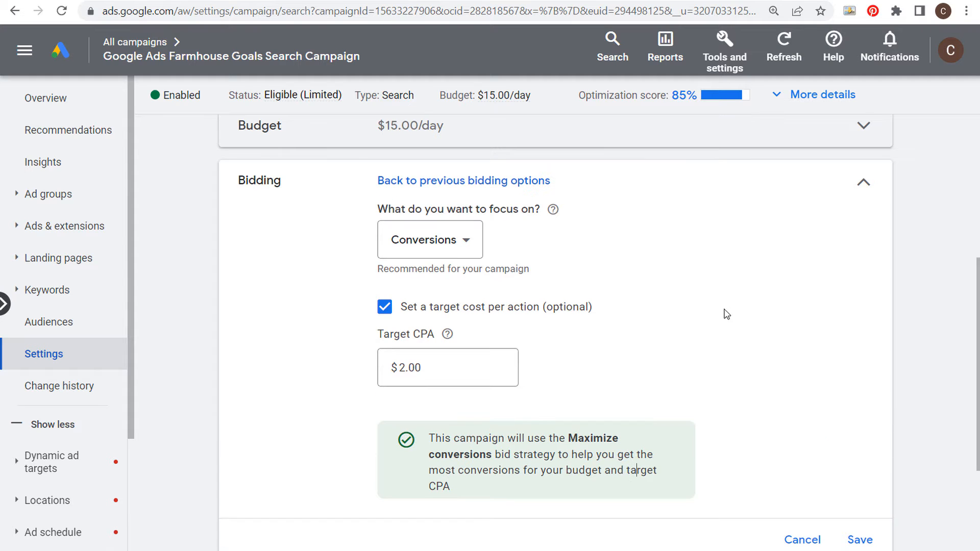
pyautogui.moveTo(775, 278)
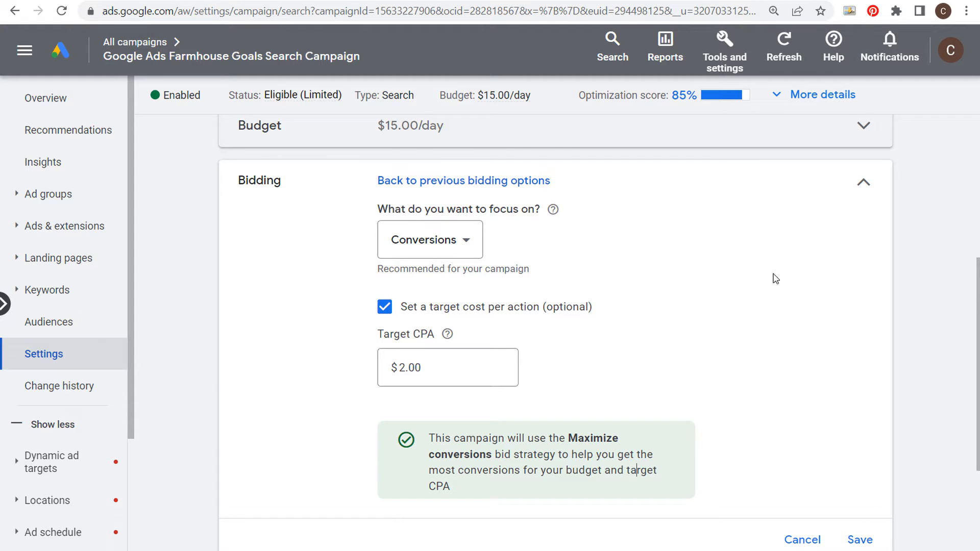
pyautogui.moveTo(429, 239)
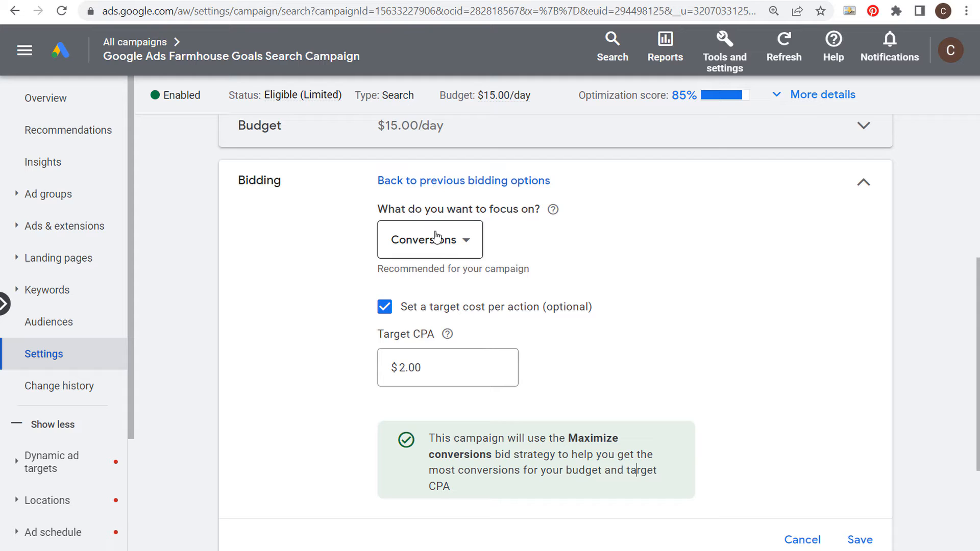
# Keep Maximize conversions as the strategy and save the bidding settings with the $2.00 target CPA
pyautogui.click(464, 180)
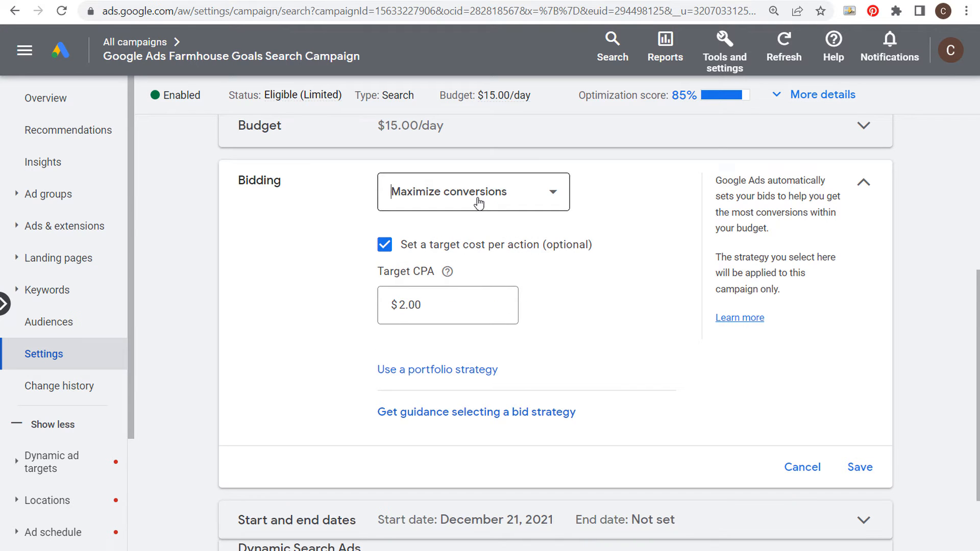
pyautogui.click(472, 191)
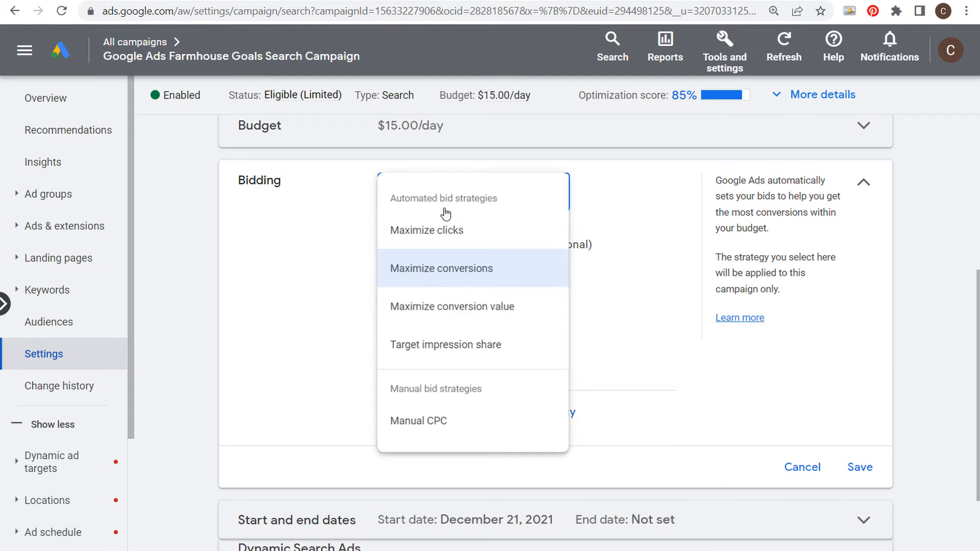
pyautogui.click(441, 269)
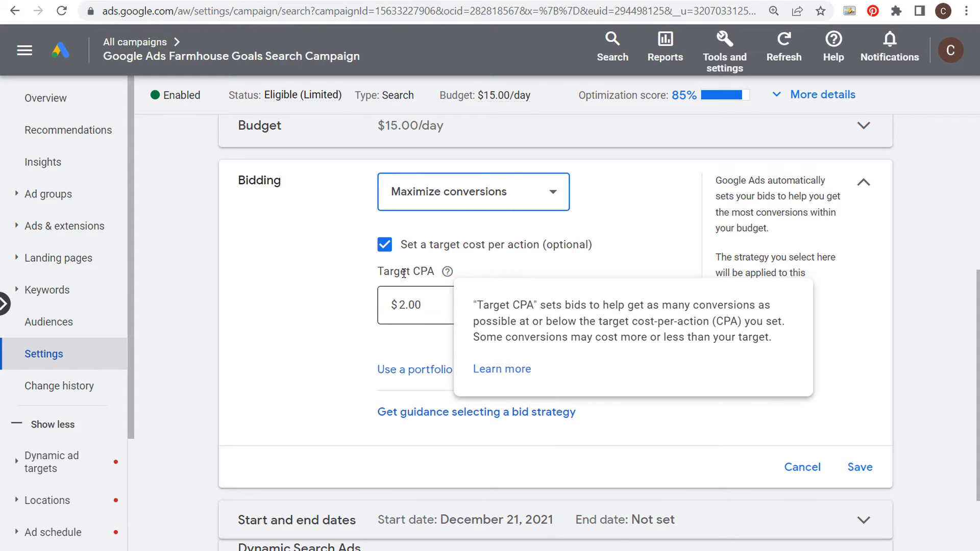
pyautogui.moveTo(455, 394)
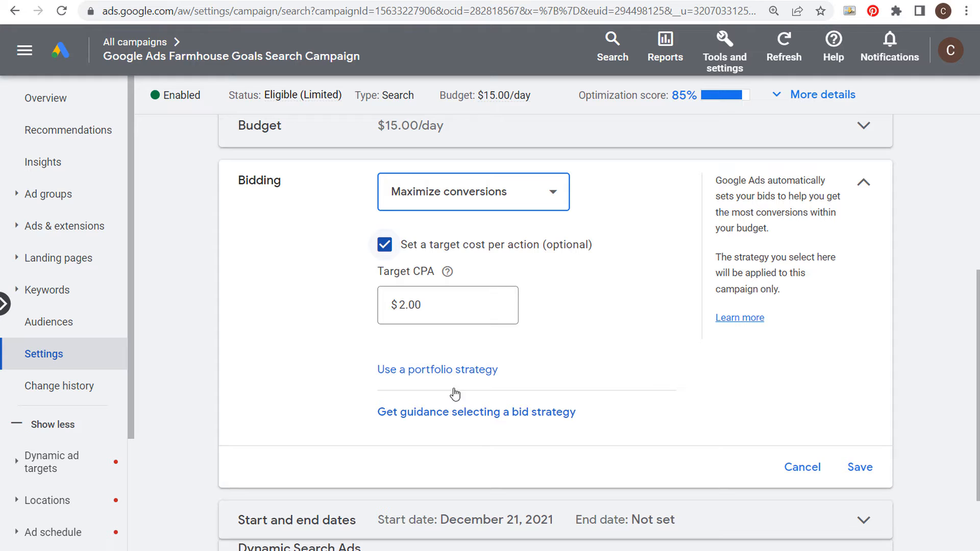
pyautogui.click(860, 466)
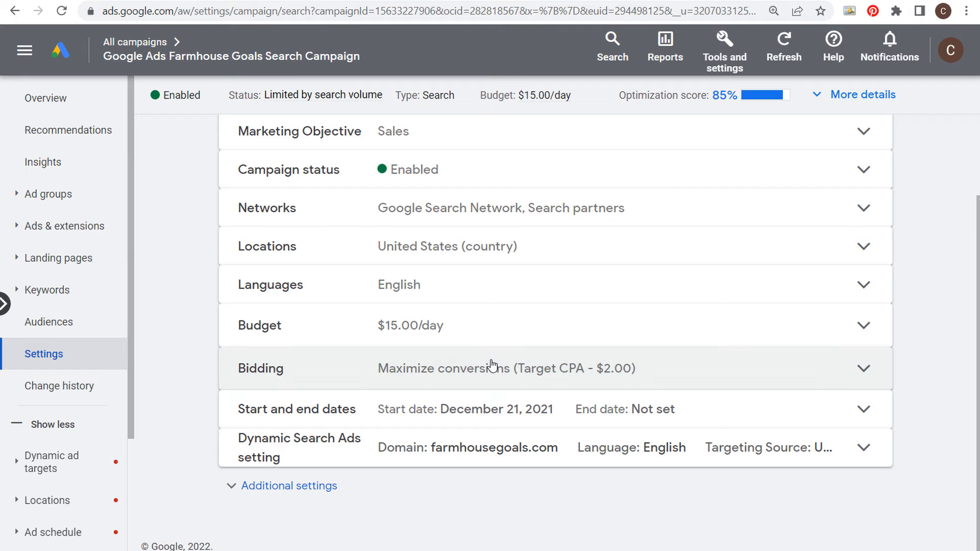
pyautogui.moveTo(718, 112)
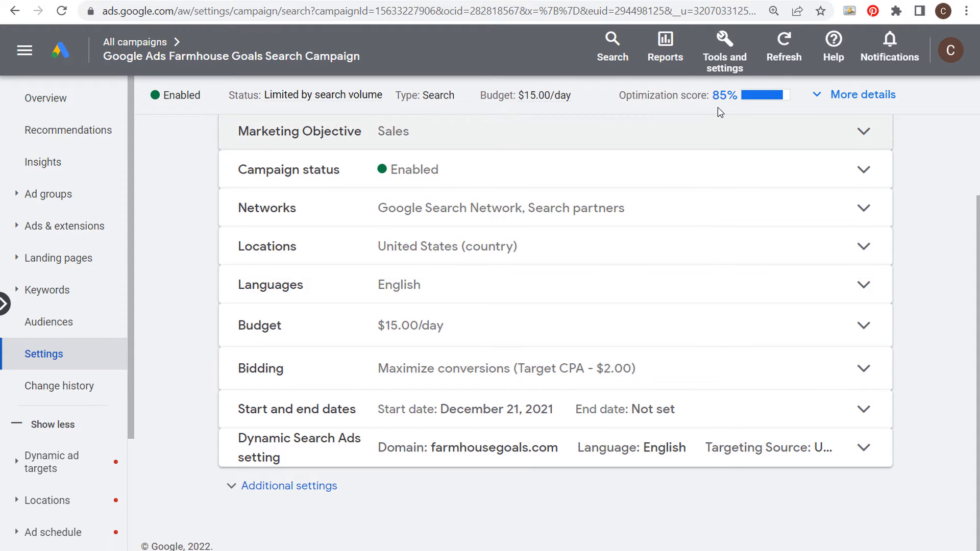
# From Tools and settings, go to Bid strategies and start a new portfolio bid strategy
pyautogui.click(724, 49)
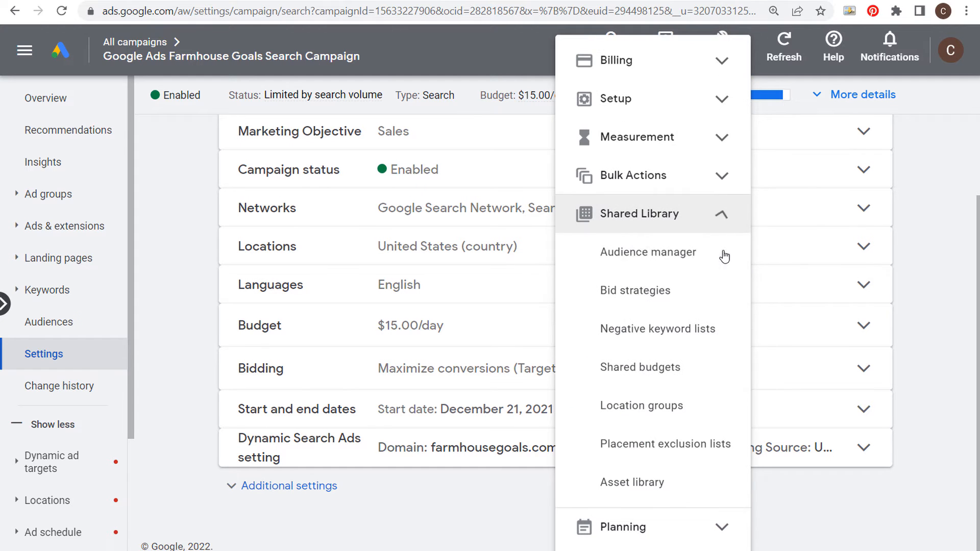
pyautogui.click(635, 289)
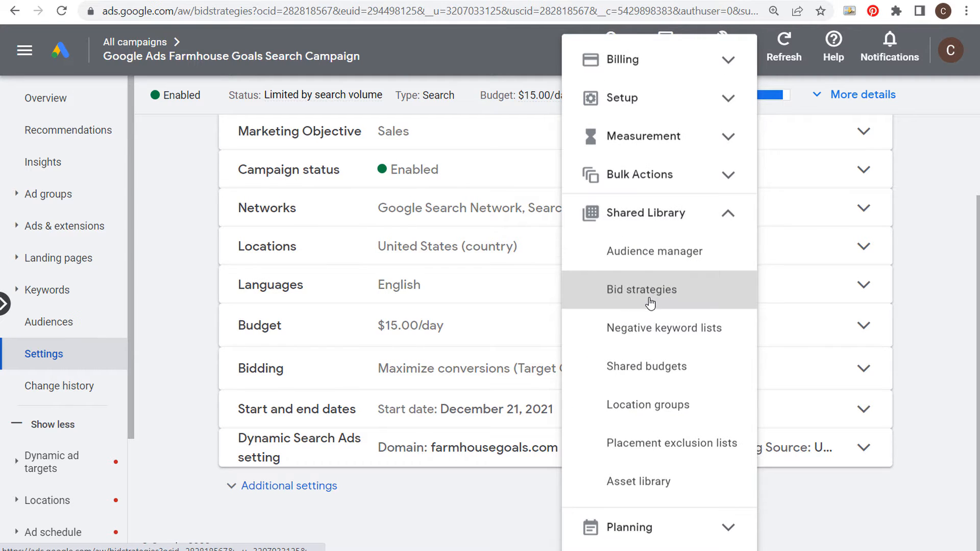
pyautogui.click(641, 289)
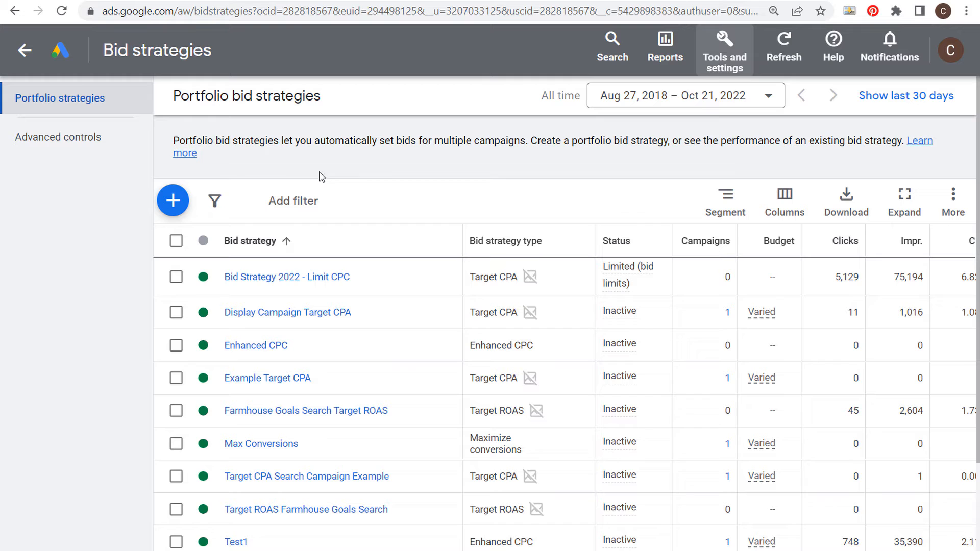
pyautogui.click(173, 201)
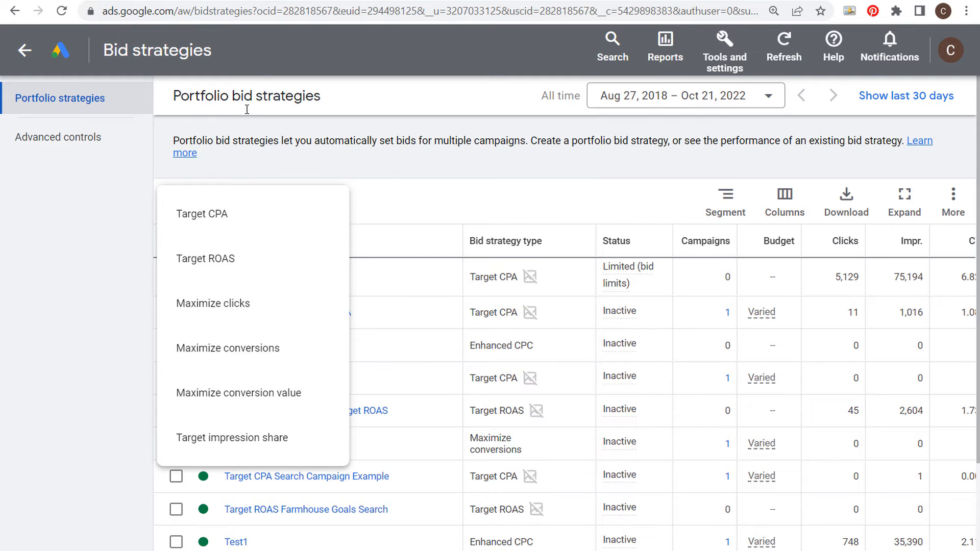
pyautogui.moveTo(212, 213)
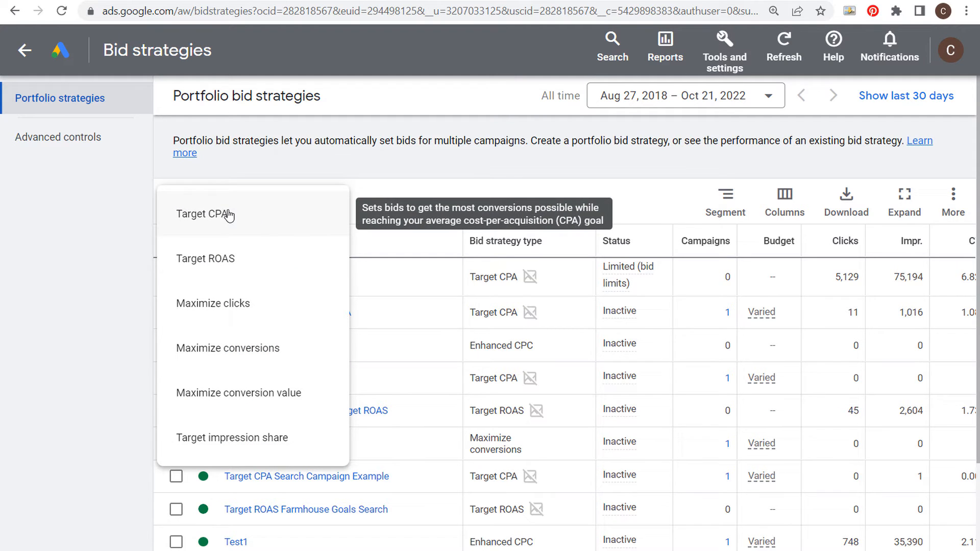
# Choose Target CPA, name the strategy 'Sample Bid Strategy Bid Limits' and set a 2.00 target CPA
pyautogui.click(205, 215)
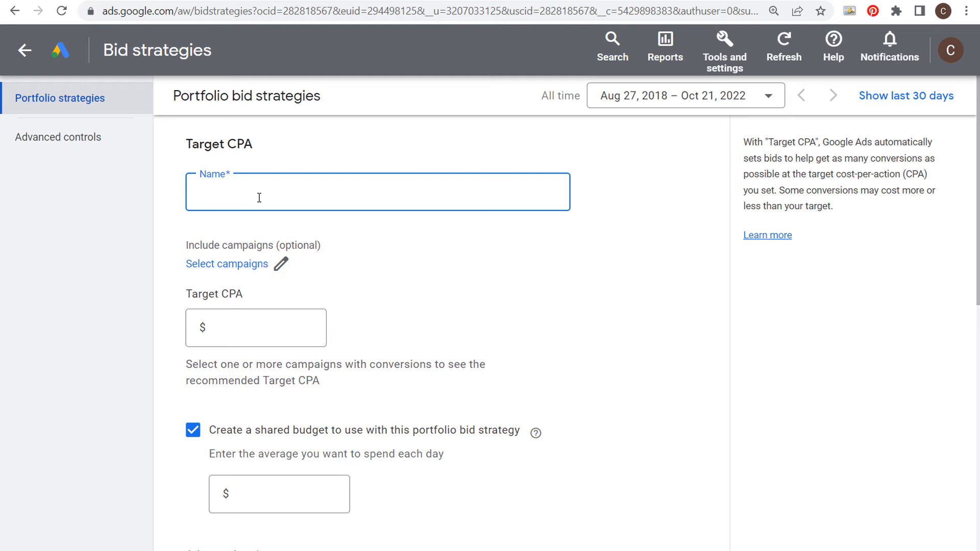
pyautogui.write('Sample')
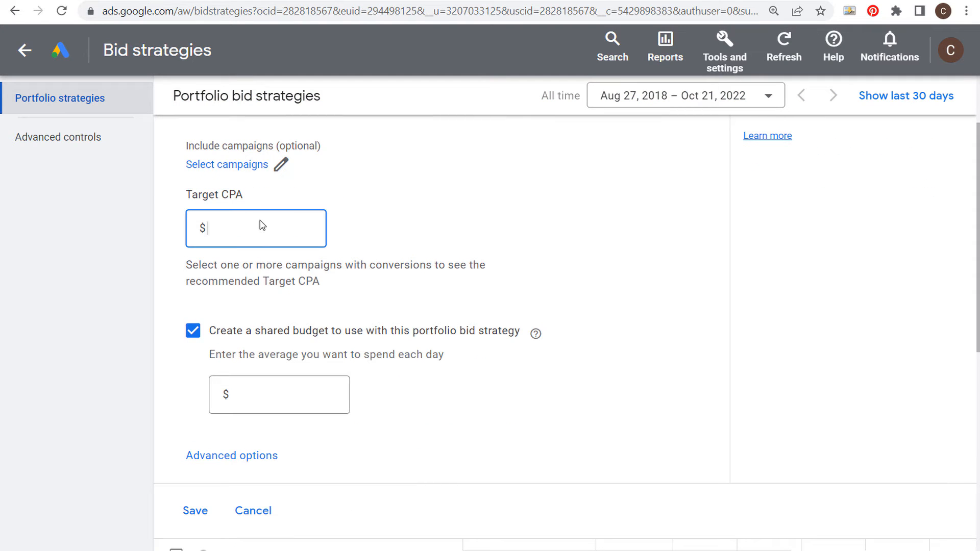
pyautogui.write('2.00')
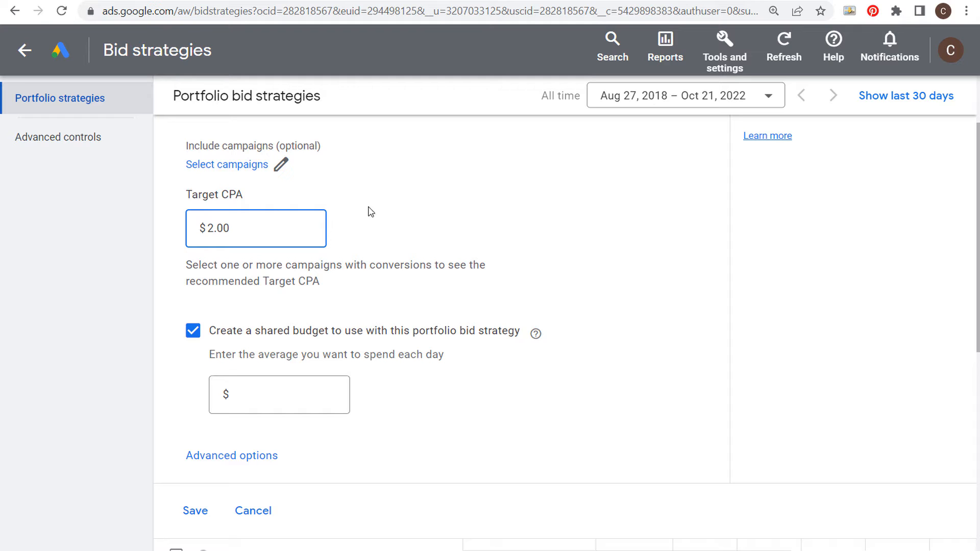
pyautogui.moveTo(450, 193)
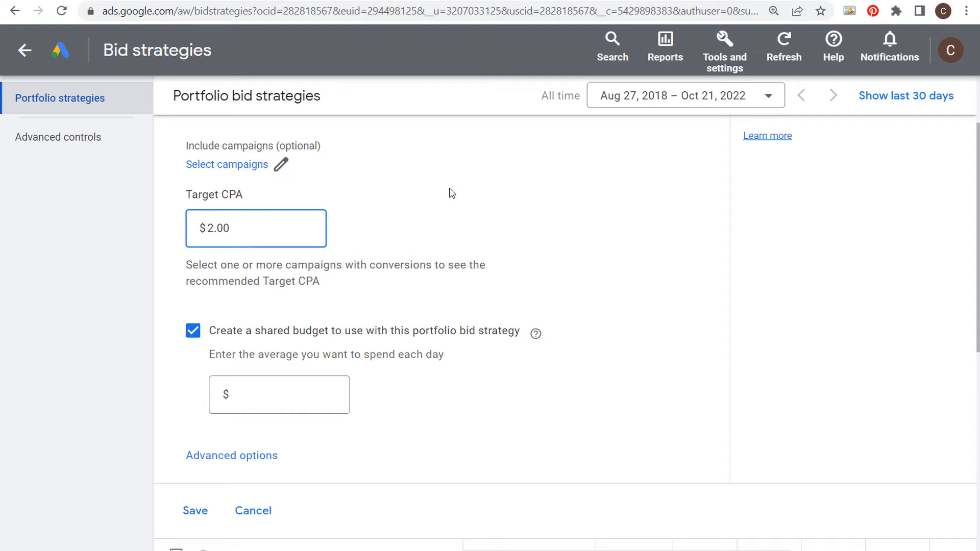
pyautogui.doubleClick(218, 195)
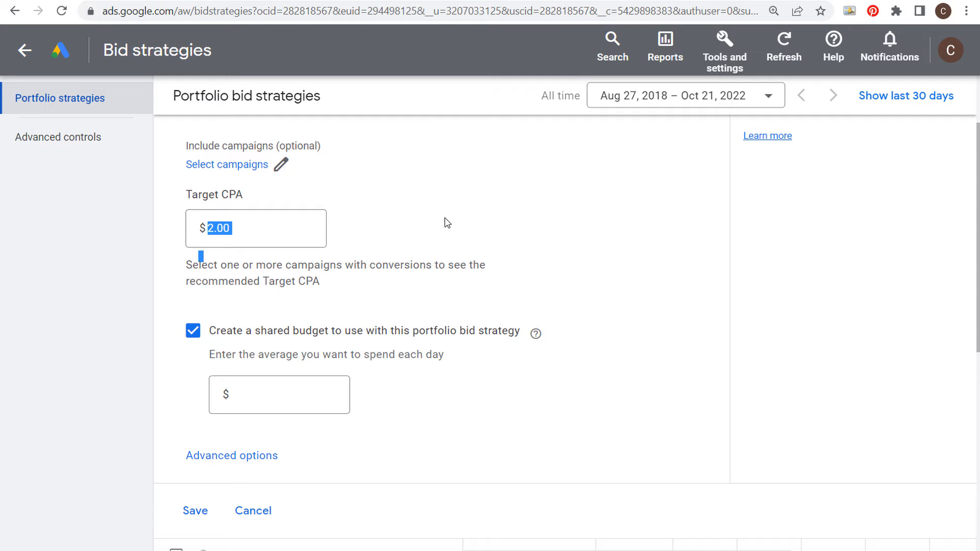
pyautogui.moveTo(610, 308)
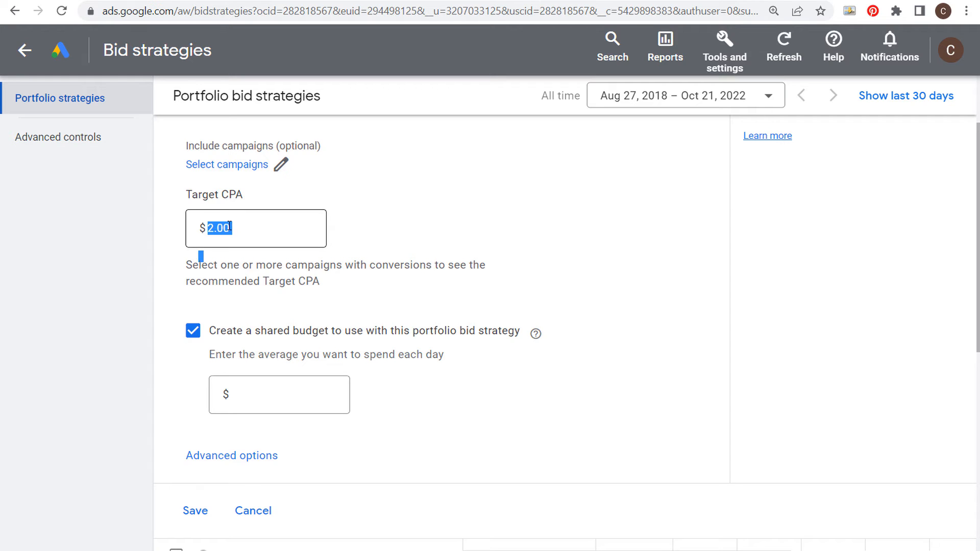
pyautogui.click(255, 228)
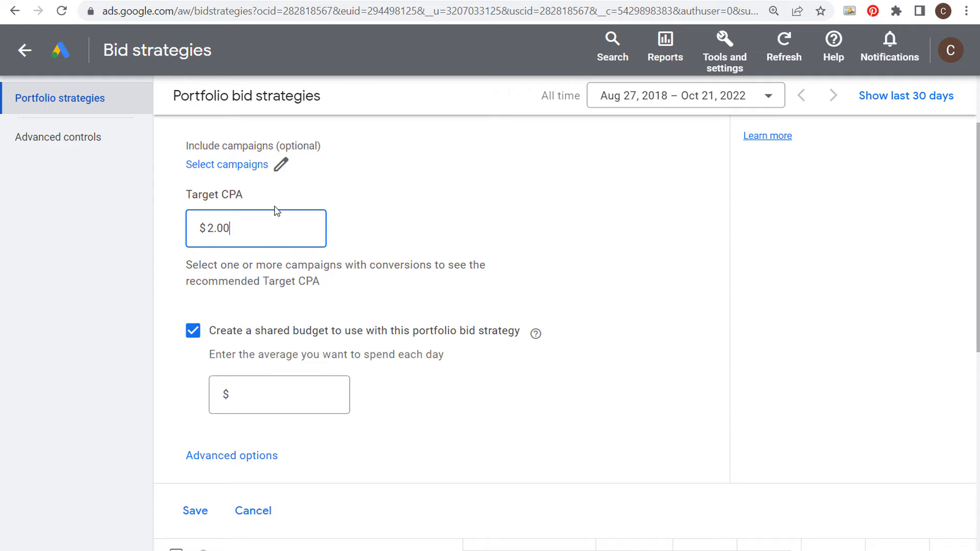
pyautogui.moveTo(435, 220)
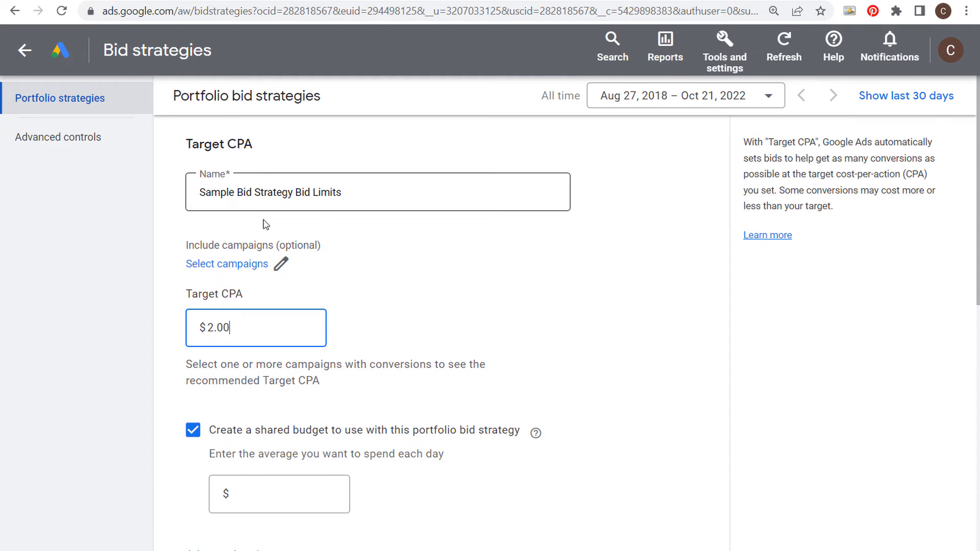
# Apply the strategy to the Google Ads Farmhouse Goals Search Campaign and confirm
pyautogui.click(227, 263)
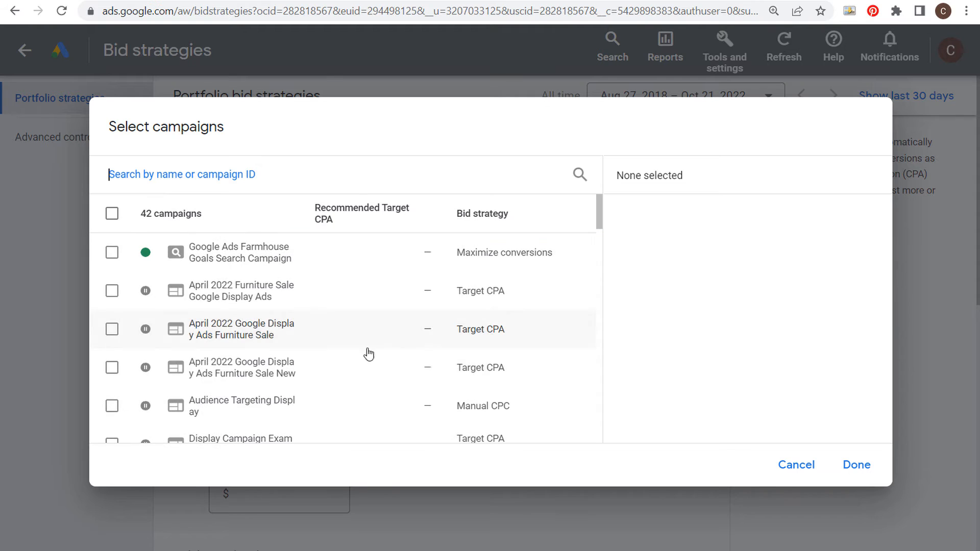
pyautogui.click(112, 252)
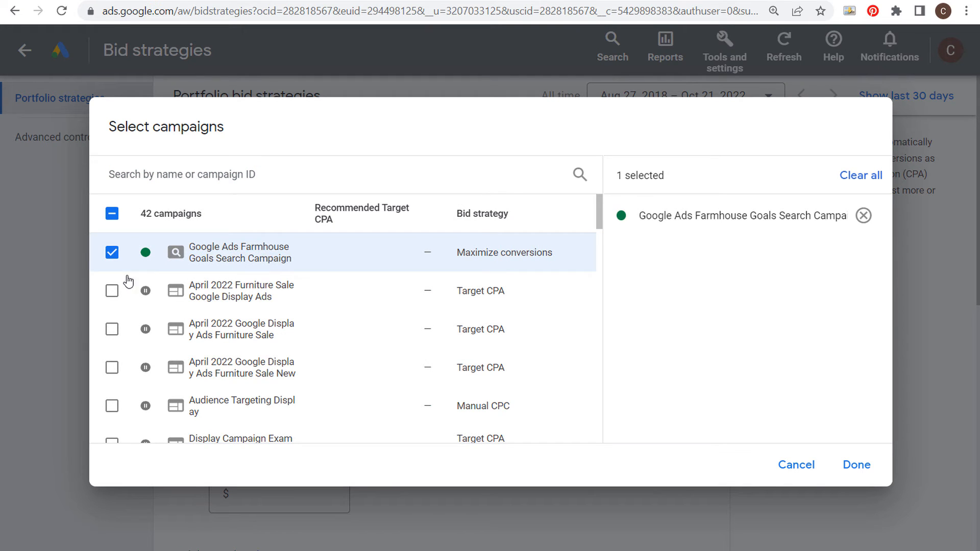
pyautogui.moveTo(474, 258)
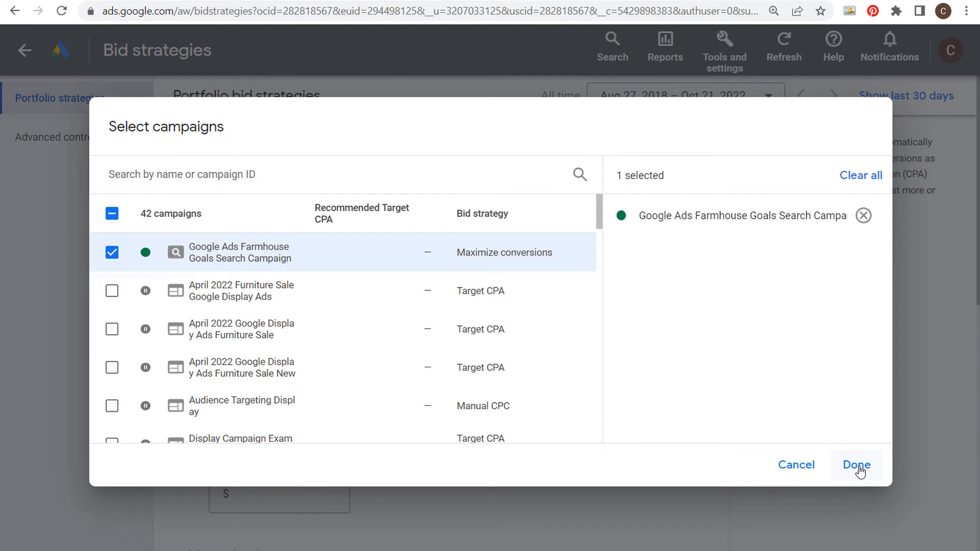
pyautogui.click(856, 465)
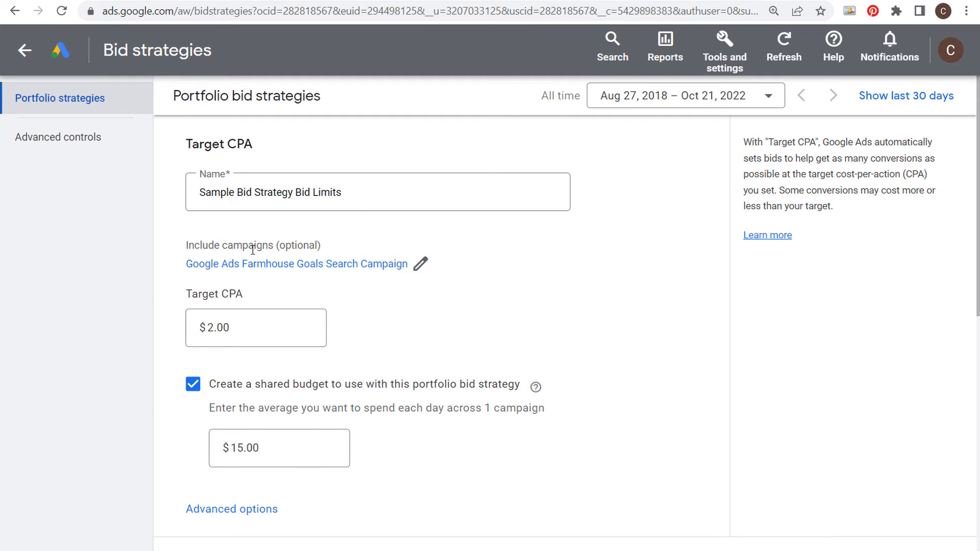
pyautogui.tripleClick(269, 191)
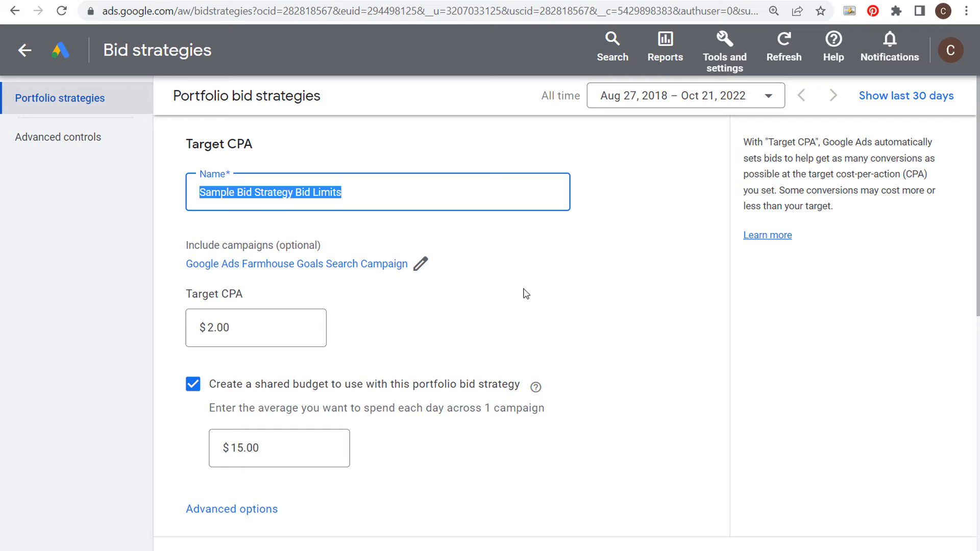
# Turn off the shared budget, set a $0.50 maximum bid limit and save the strategy
pyautogui.click(255, 328)
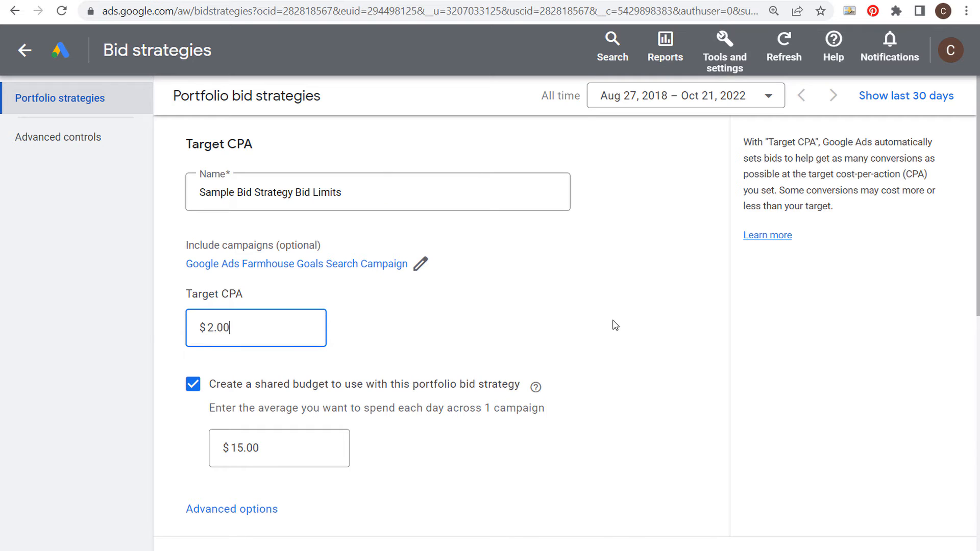
pyautogui.scroll(-3)
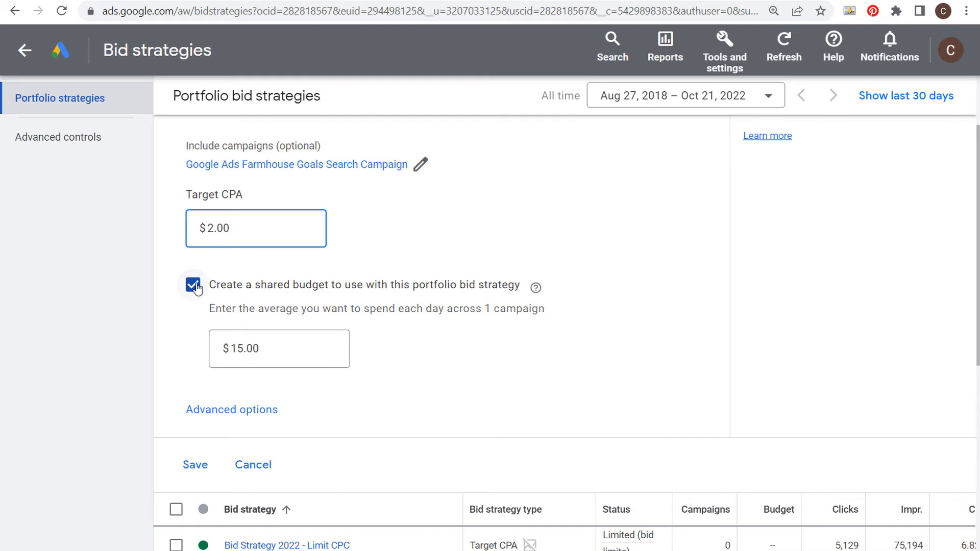
pyautogui.click(193, 284)
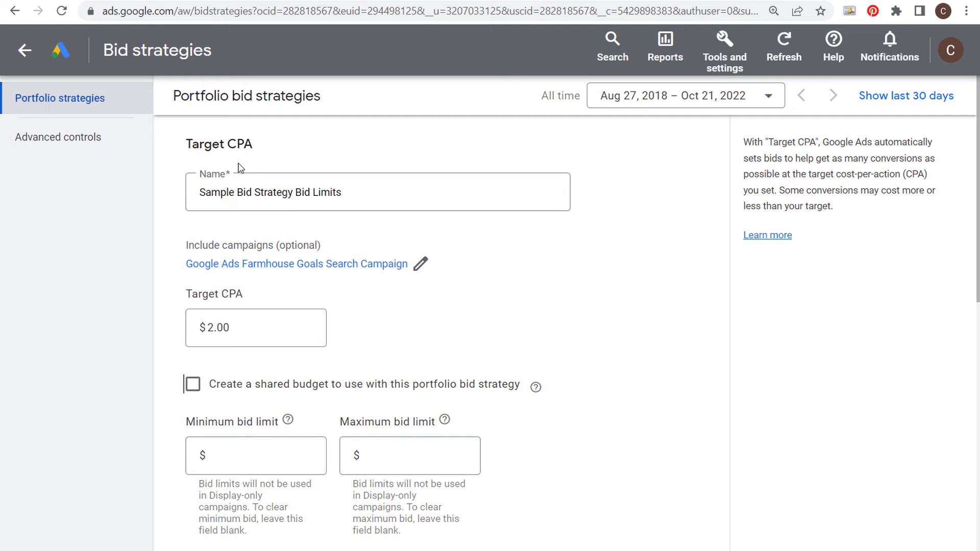
pyautogui.scroll(-3)
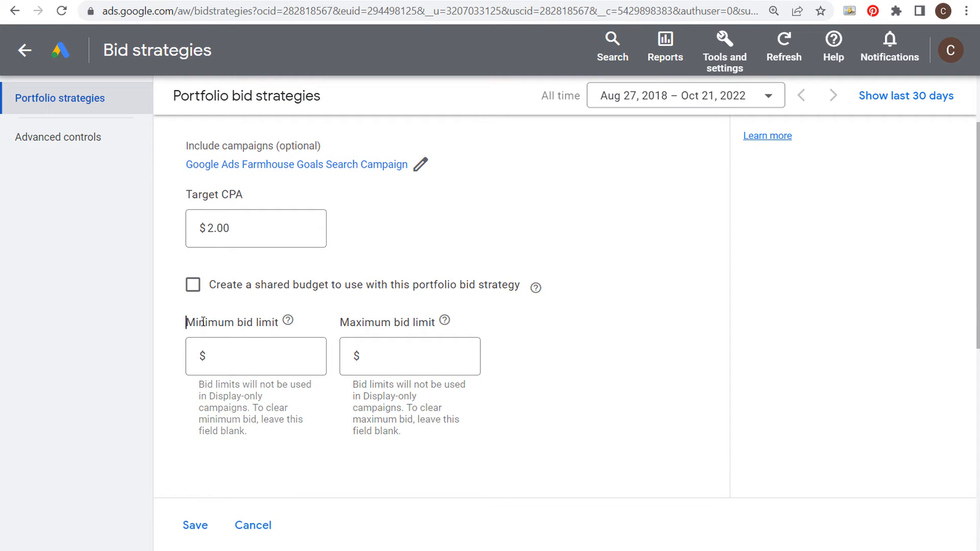
pyautogui.doubleClick(353, 322)
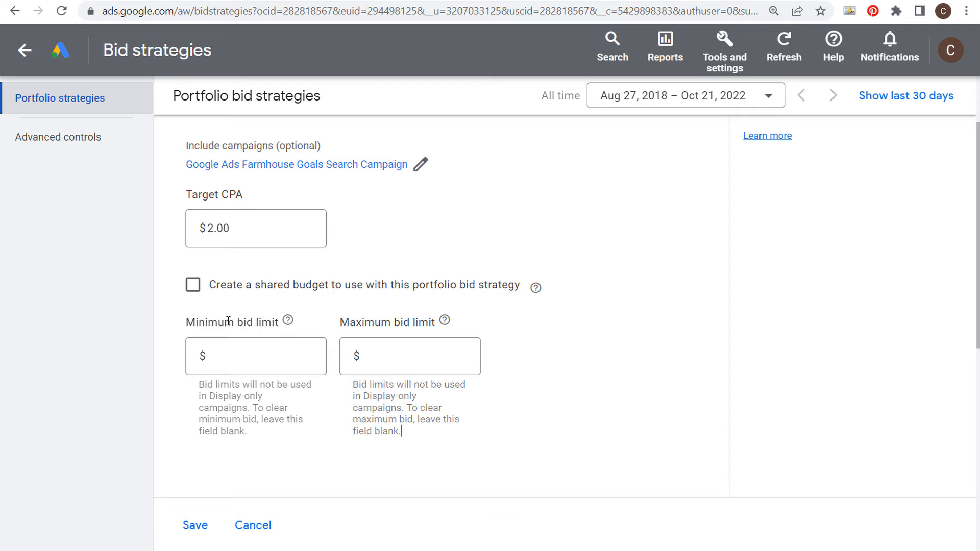
pyautogui.click(255, 356)
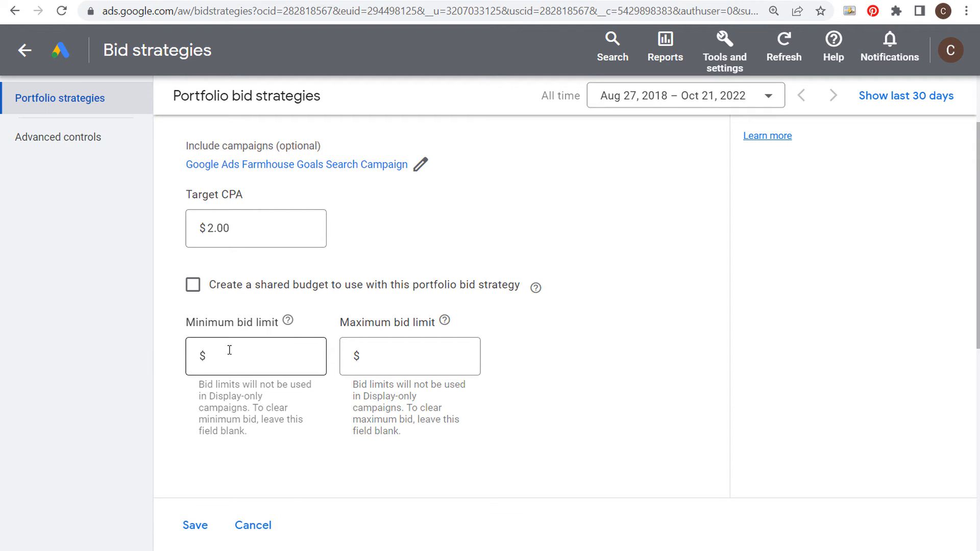
pyautogui.click(410, 356)
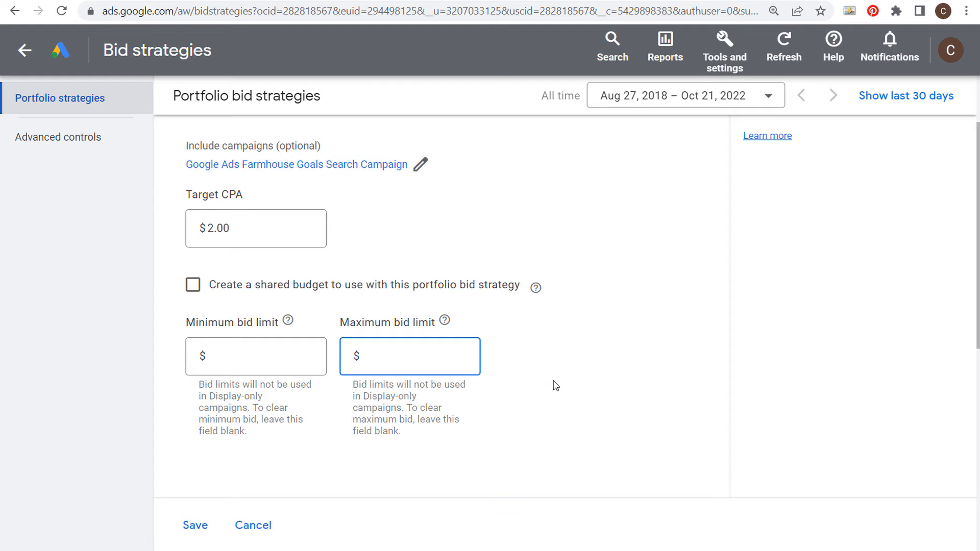
pyautogui.write('0.50')
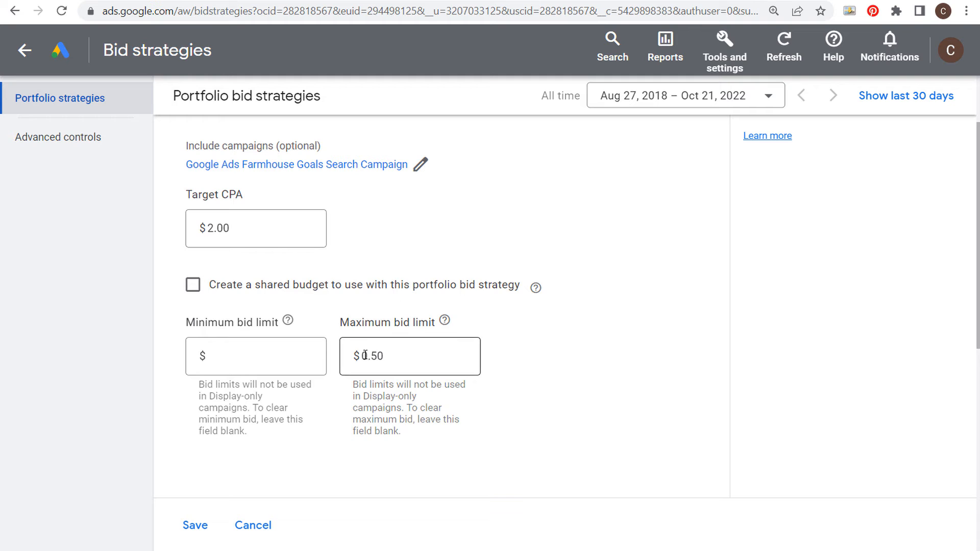
pyautogui.click(194, 525)
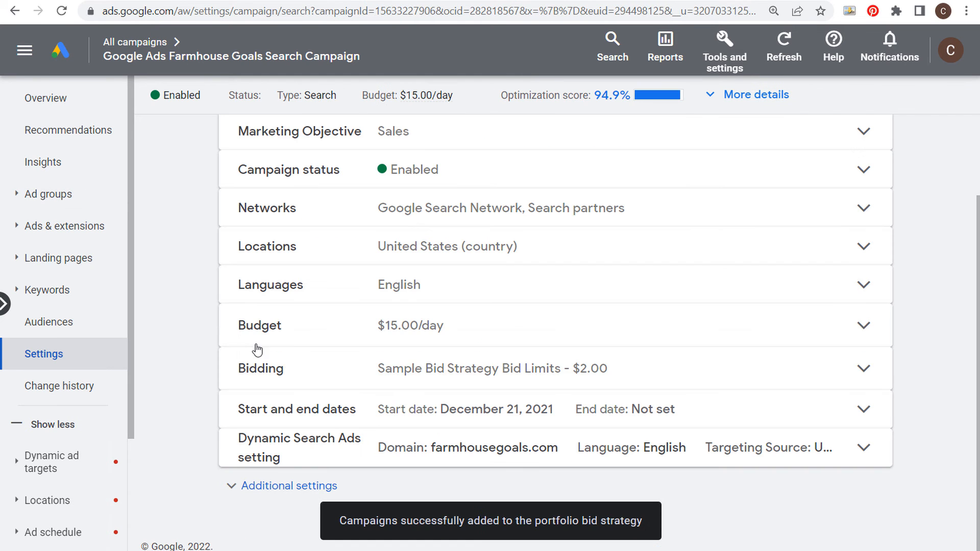
pyautogui.moveTo(228, 219)
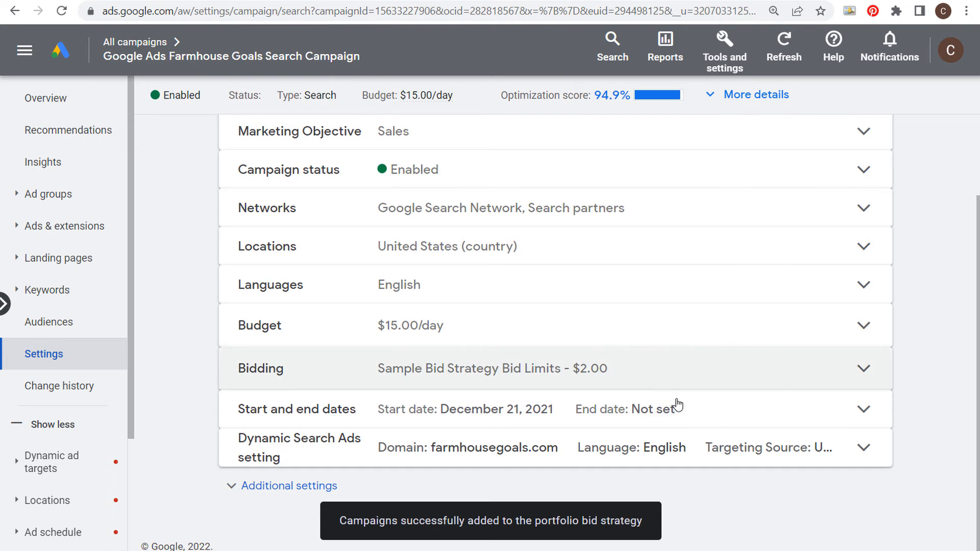
# Expand the campaign's Bidding section to confirm the $2.00 Target CPA, then cancel unchanged
pyautogui.click(863, 369)
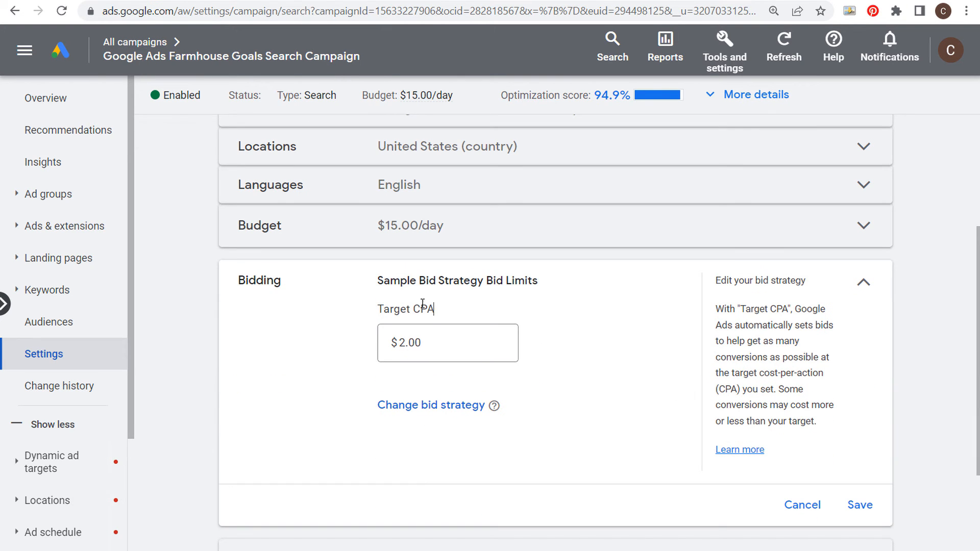
pyautogui.moveTo(802, 506)
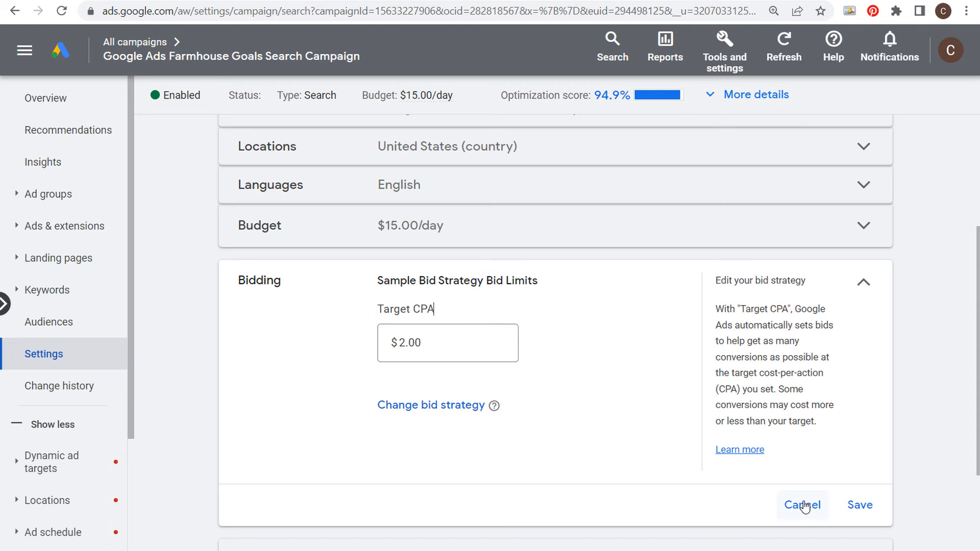
pyautogui.click(802, 505)
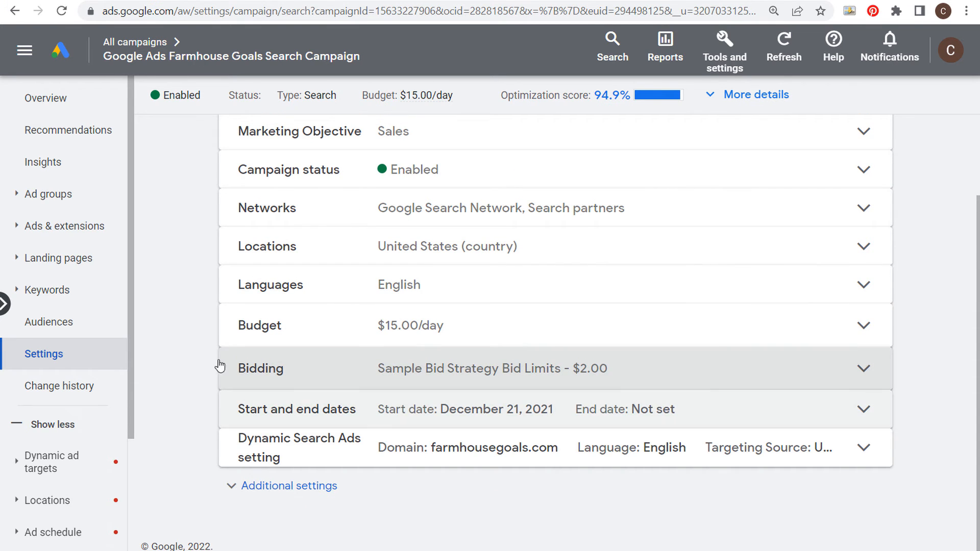
pyautogui.moveTo(219, 309)
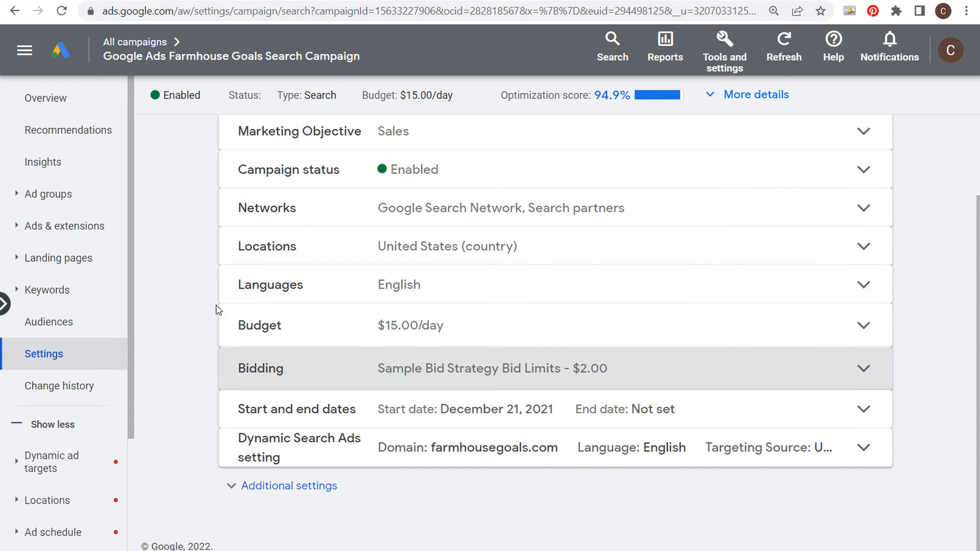
pyautogui.moveTo(196, 289)
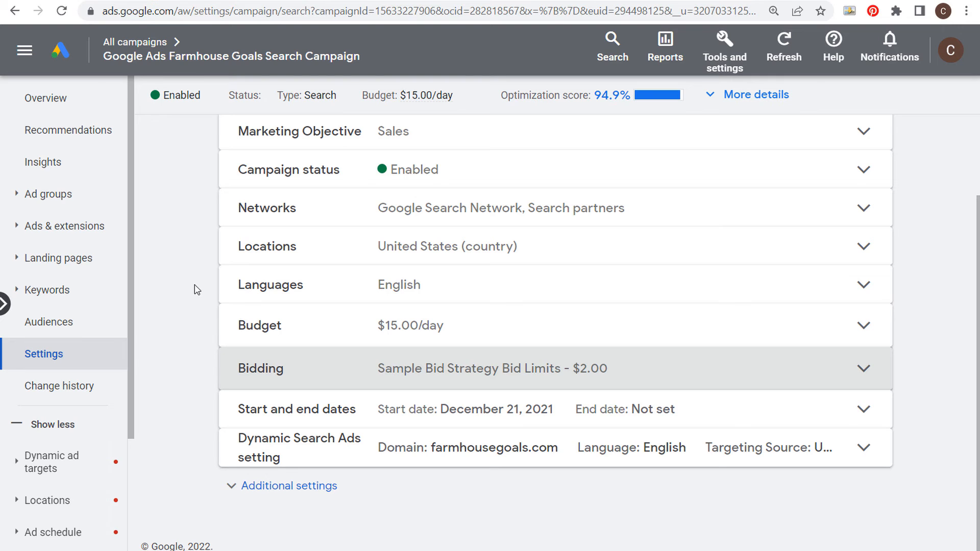
pyautogui.moveTo(168, 277)
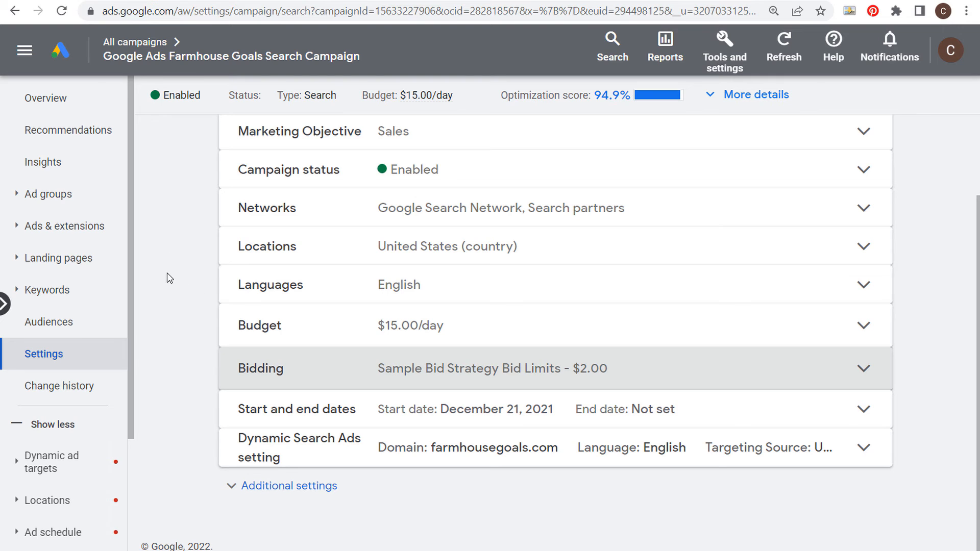
pyautogui.moveTo(163, 278)
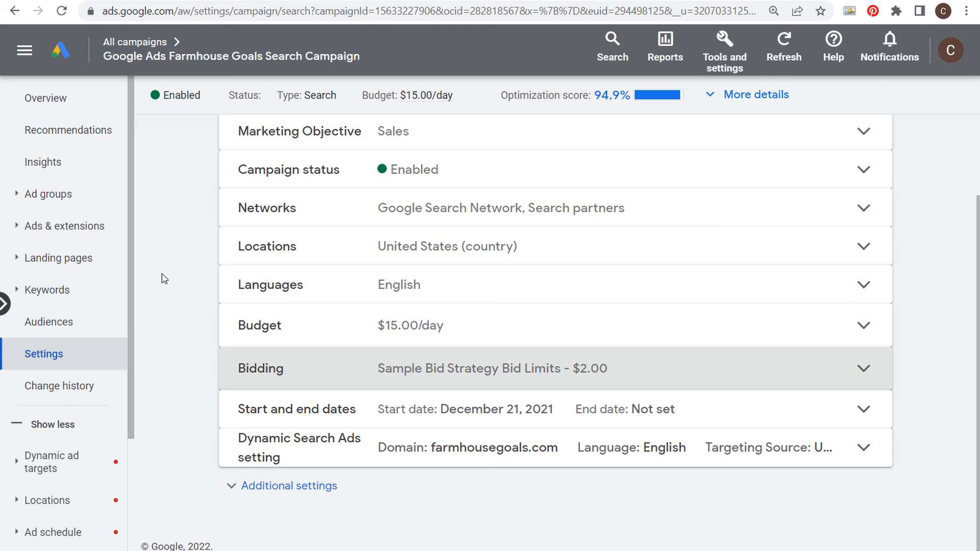
pyautogui.moveTo(190, 249)
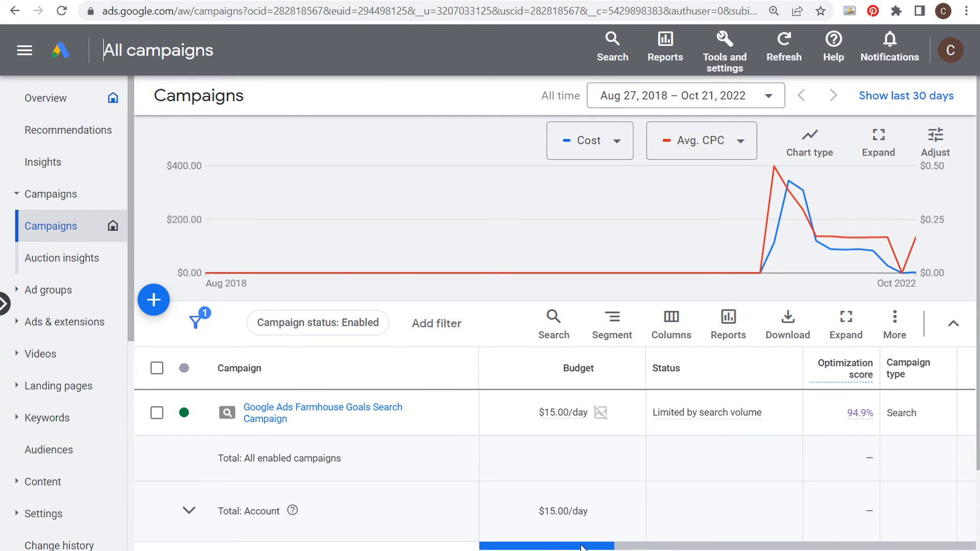
# Scroll across the campaigns table's performance figures, then bring up the account tools list
pyautogui.hscroll(3)
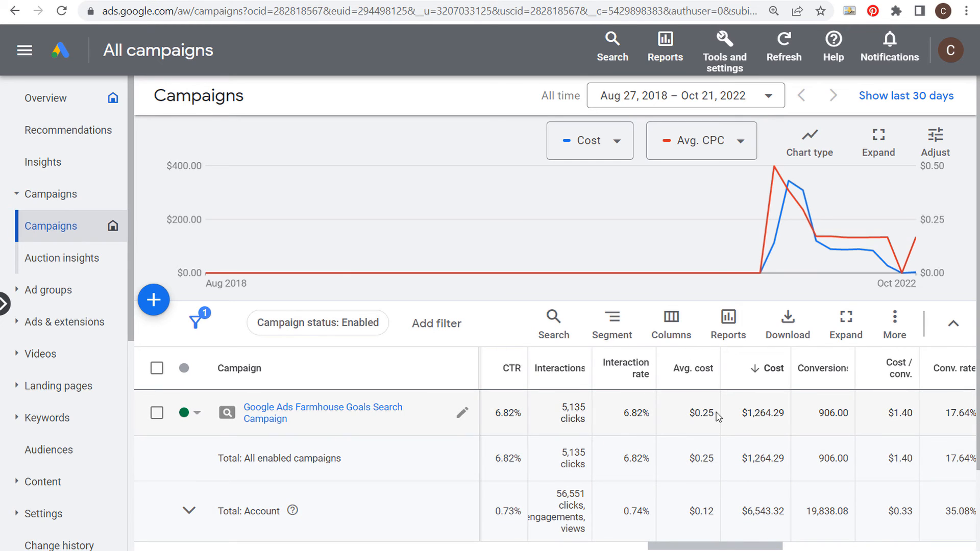
pyautogui.doubleClick(700, 413)
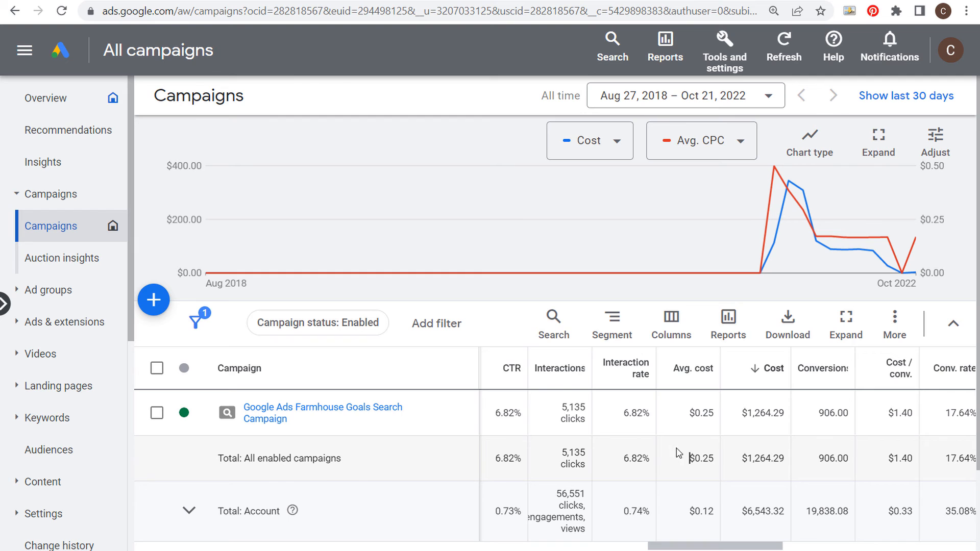
pyautogui.moveTo(700, 453)
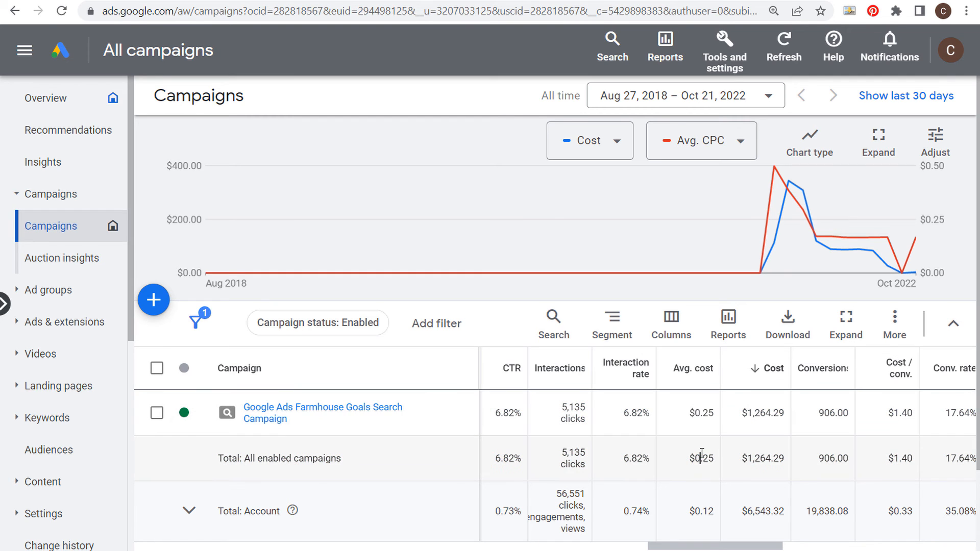
pyautogui.doubleClick(901, 412)
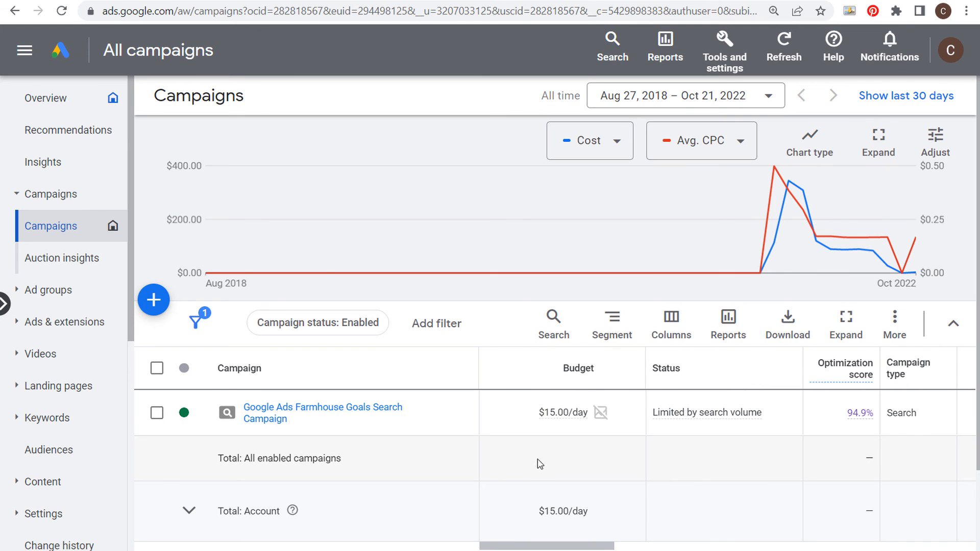
pyautogui.click(723, 46)
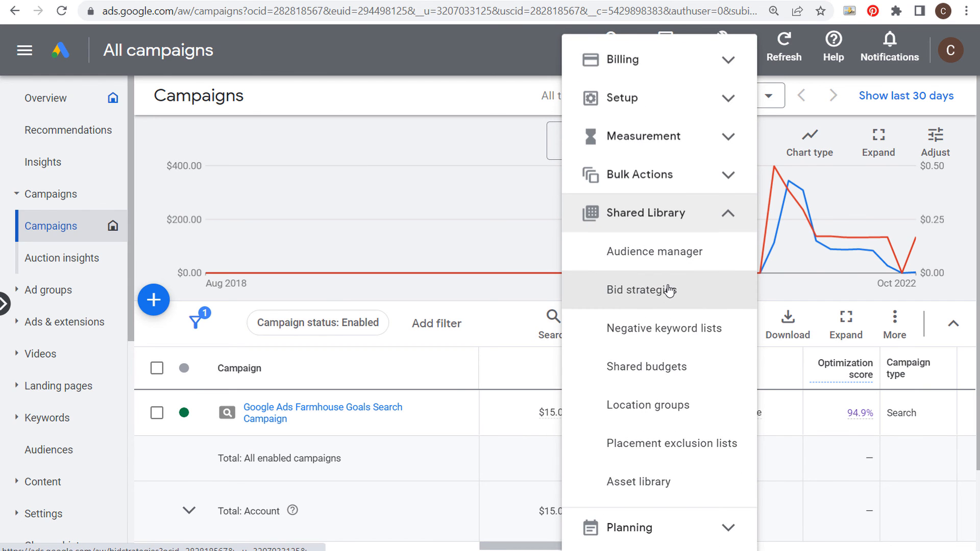
# Start a new portfolio bid strategy and bring its minimum and maximum bid limit fields into view
pyautogui.click(641, 289)
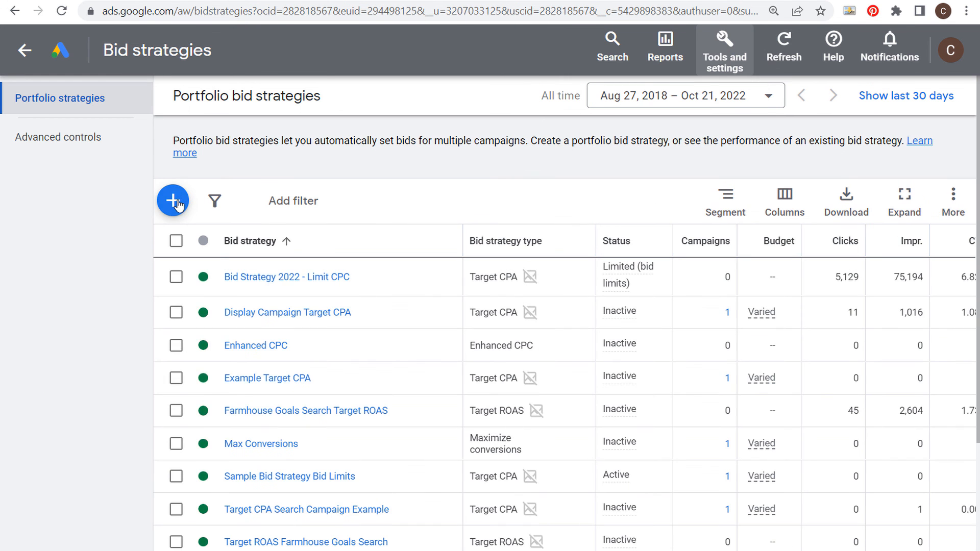
pyautogui.click(174, 201)
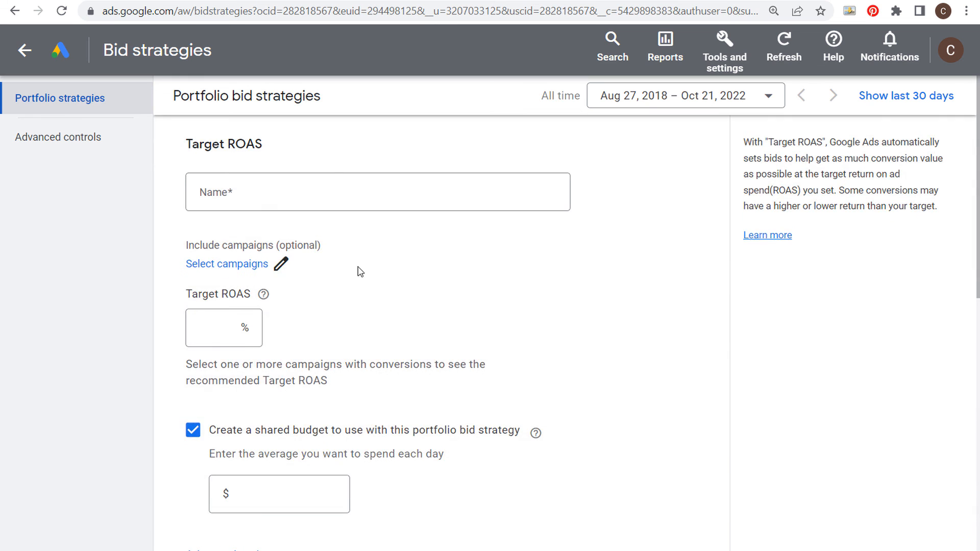
pyautogui.scroll(-3)
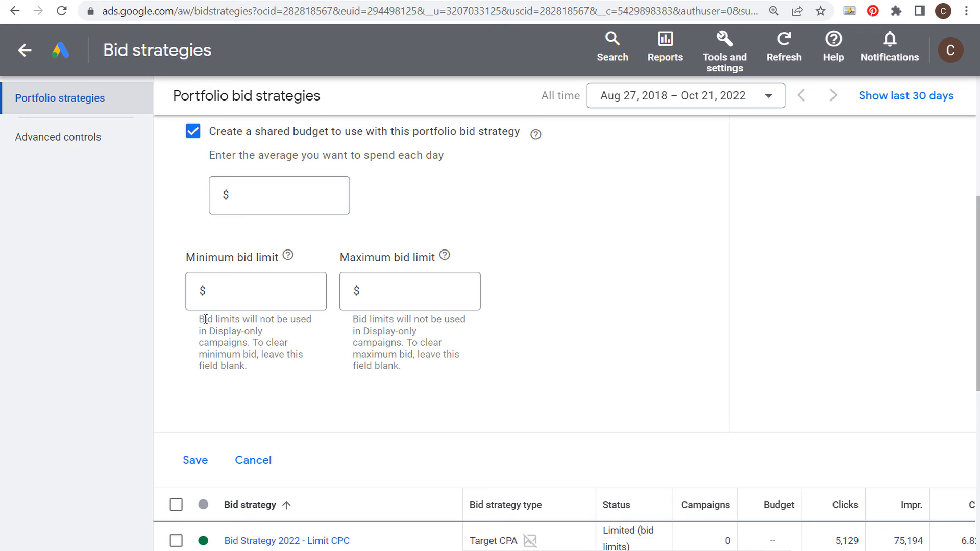
pyautogui.click(257, 291)
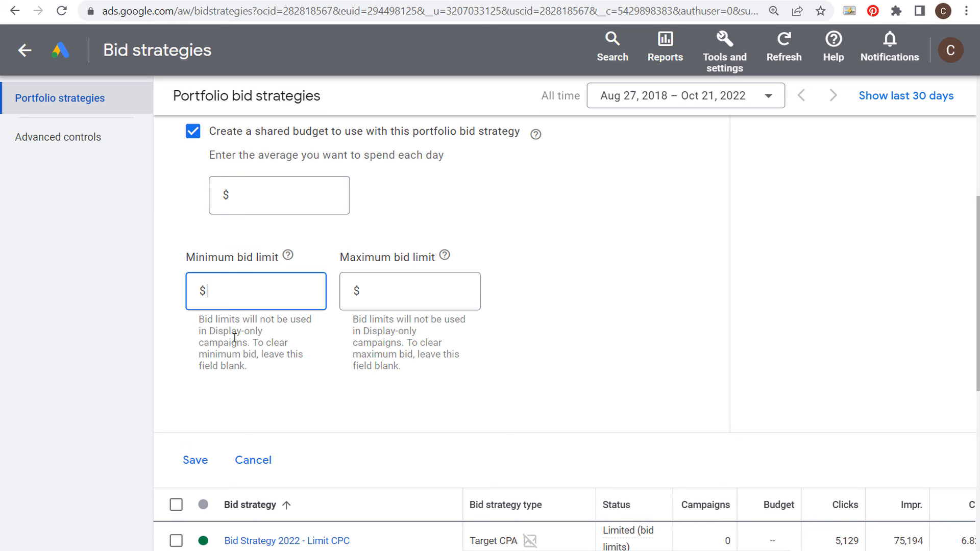
pyautogui.doubleClick(358, 257)
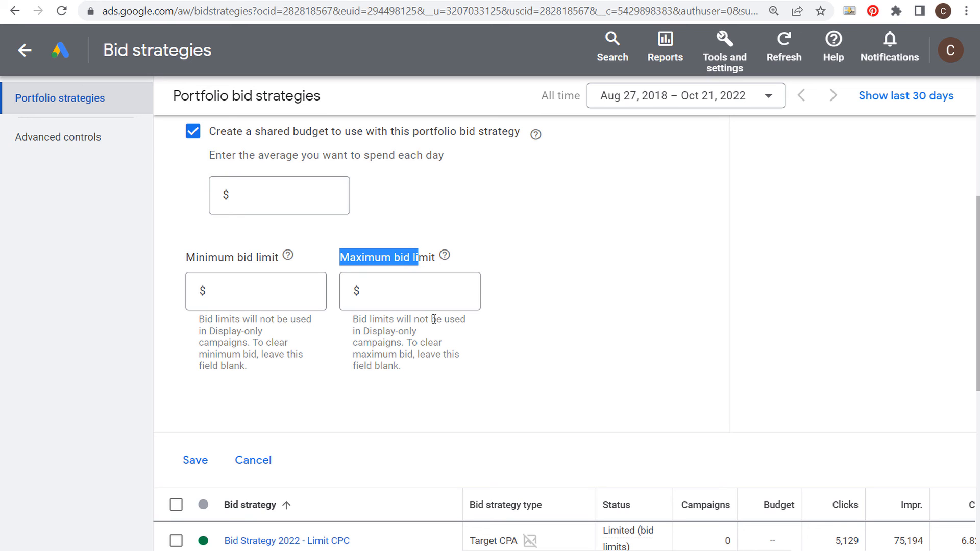
pyautogui.click(409, 291)
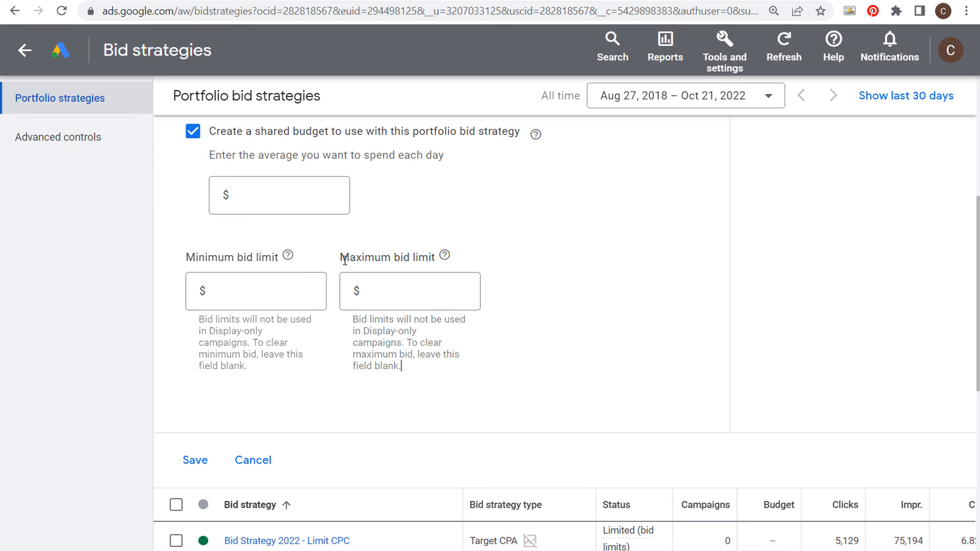
pyautogui.moveTo(644, 320)
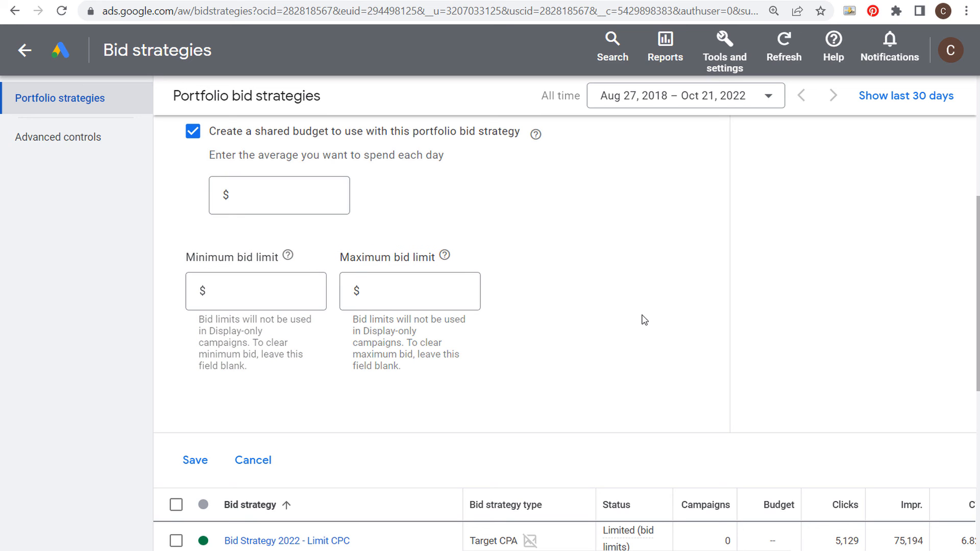
pyautogui.click(409, 290)
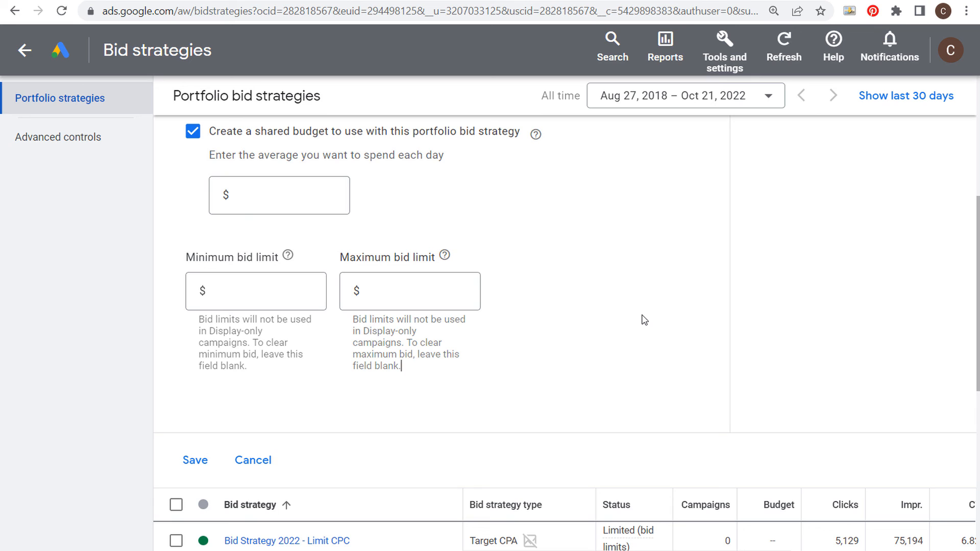